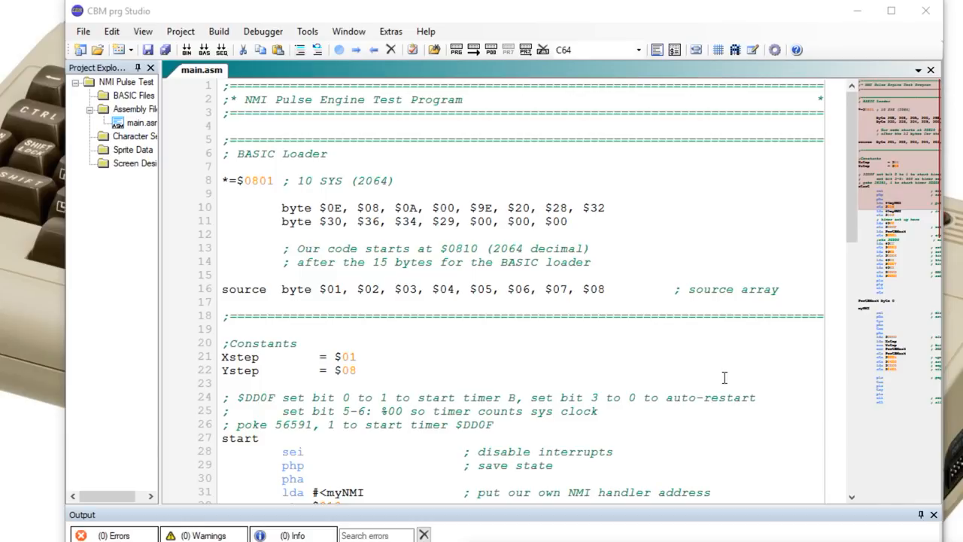
{"action": "mouse_move", "coordinate": [702, 355]}
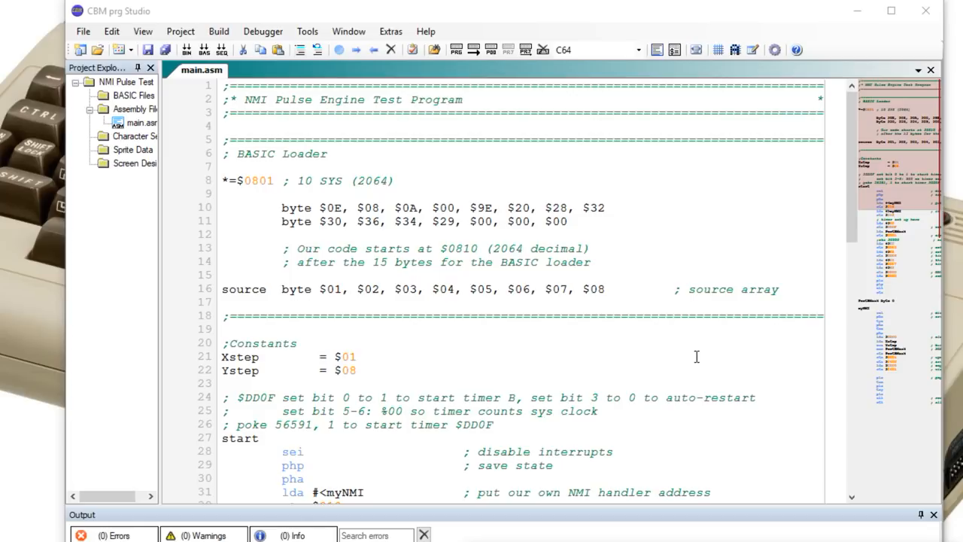
{"action": "mouse_move", "coordinate": [666, 383]}
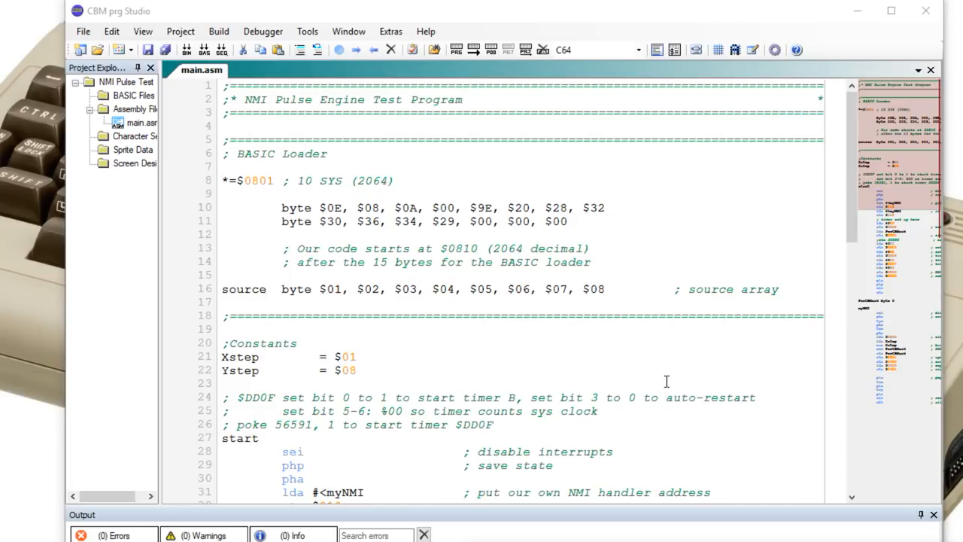
{"action": "mouse_move", "coordinate": [665, 361]}
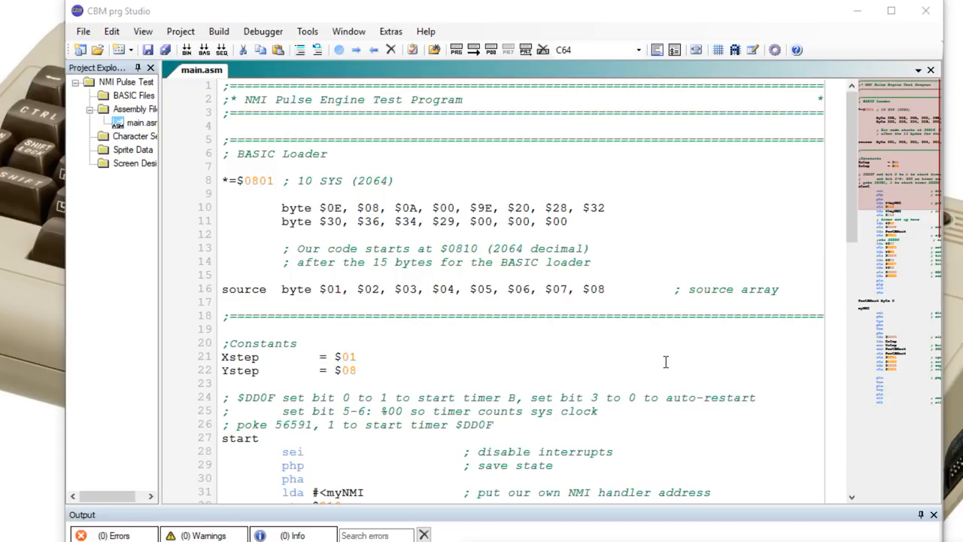
{"action": "mouse_move", "coordinate": [515, 213]}
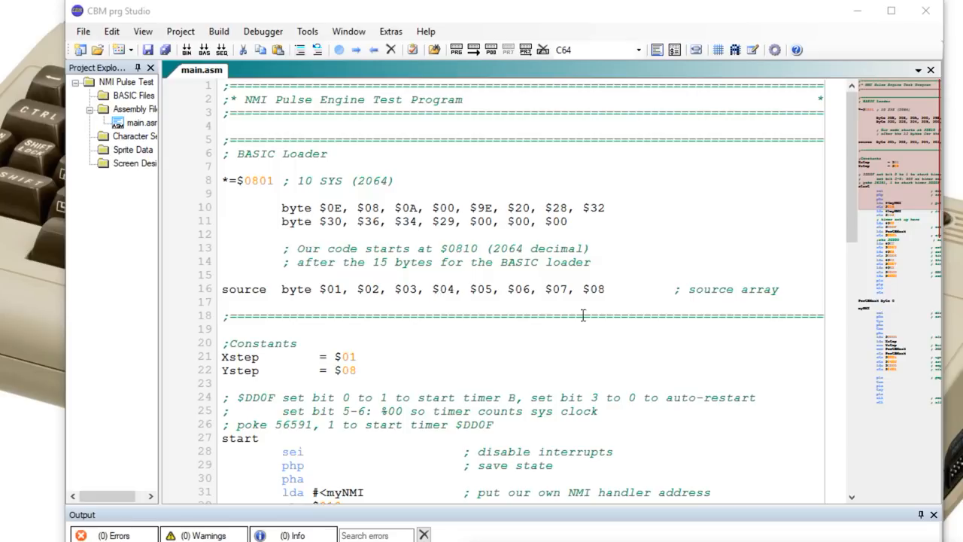
{"action": "mouse_move", "coordinate": [693, 363]}
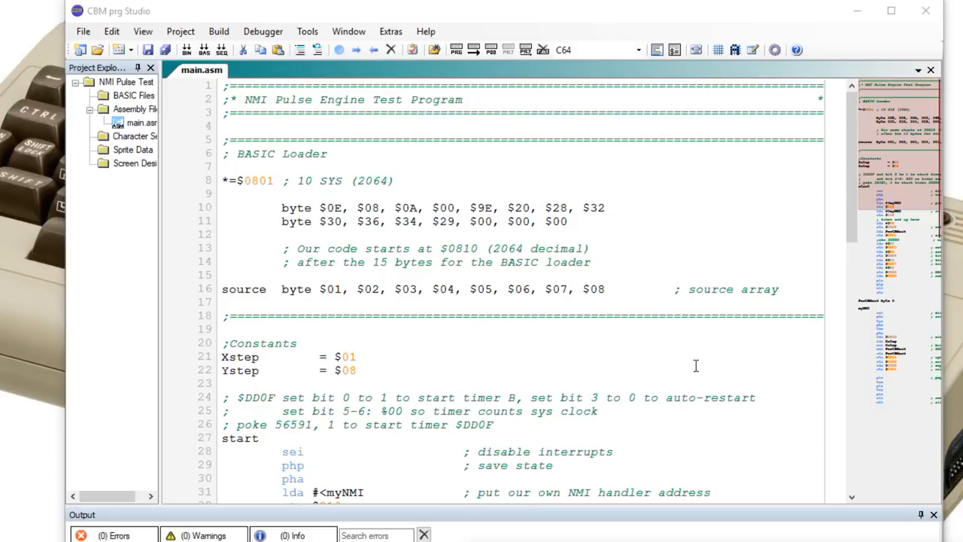
- Scroll through main.asm and copy the 'poke 56591, 1' timer B command from the comments
{"action": "scroll", "scroll_direction": "down", "scroll_amount": 3}
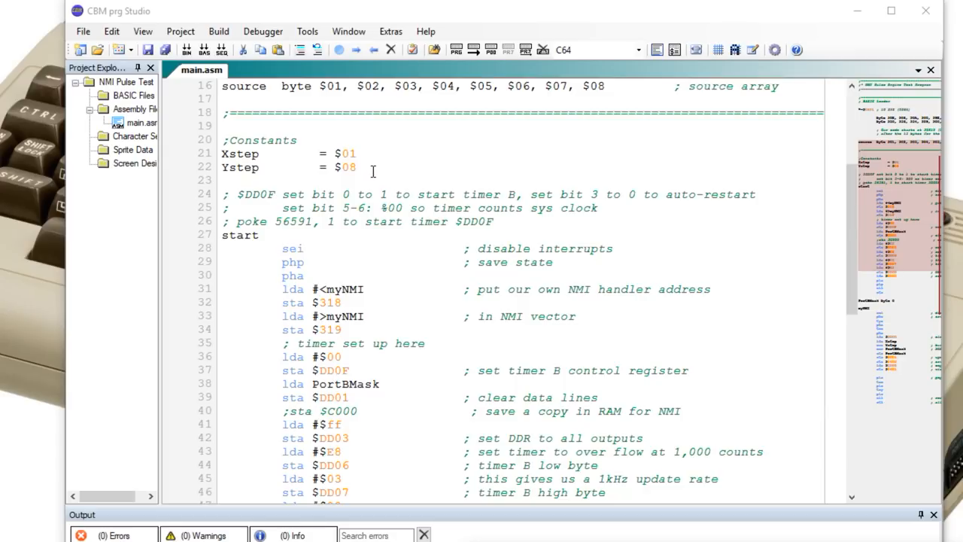
{"action": "mouse_move", "coordinate": [367, 178]}
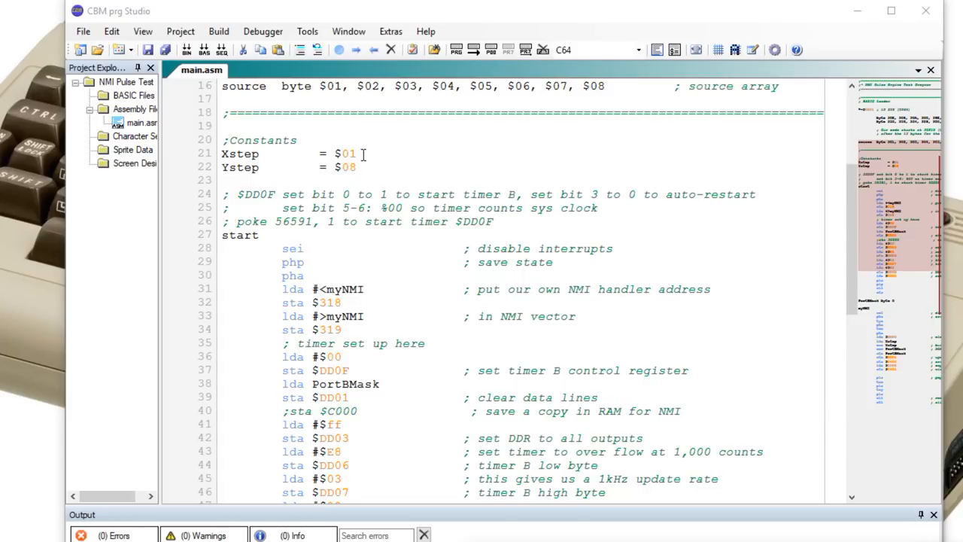
{"action": "mouse_move", "coordinate": [382, 158]}
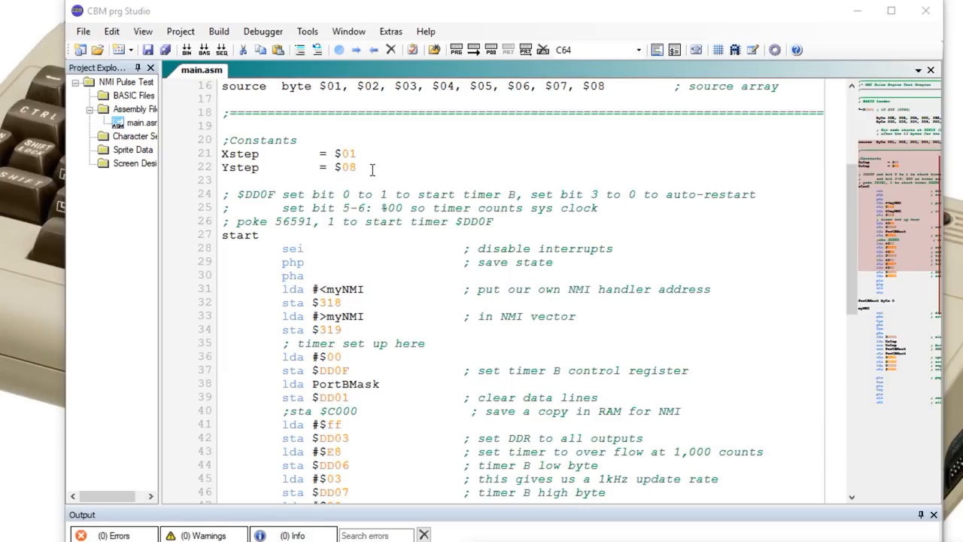
{"action": "scroll", "scroll_direction": "down", "scroll_amount": 3}
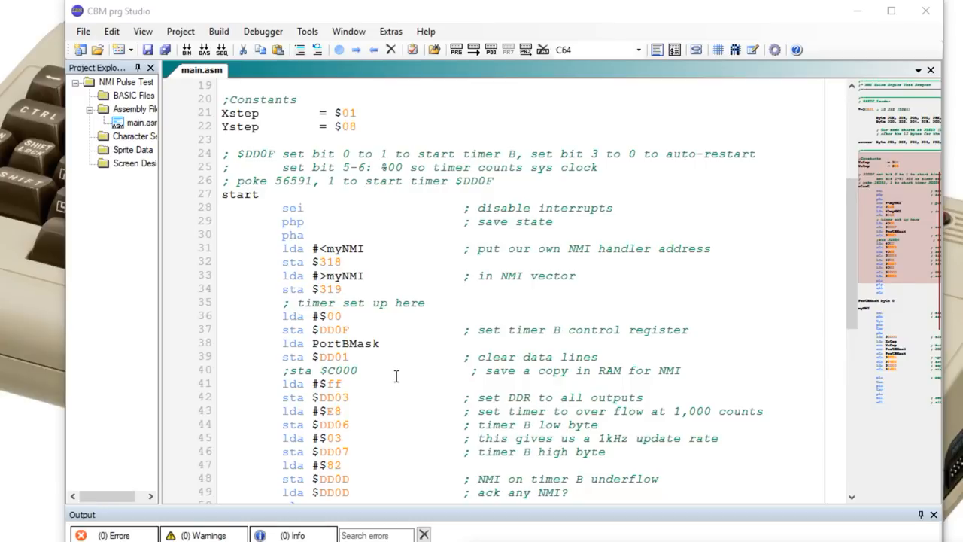
{"action": "scroll", "scroll_direction": "down", "scroll_amount": 3}
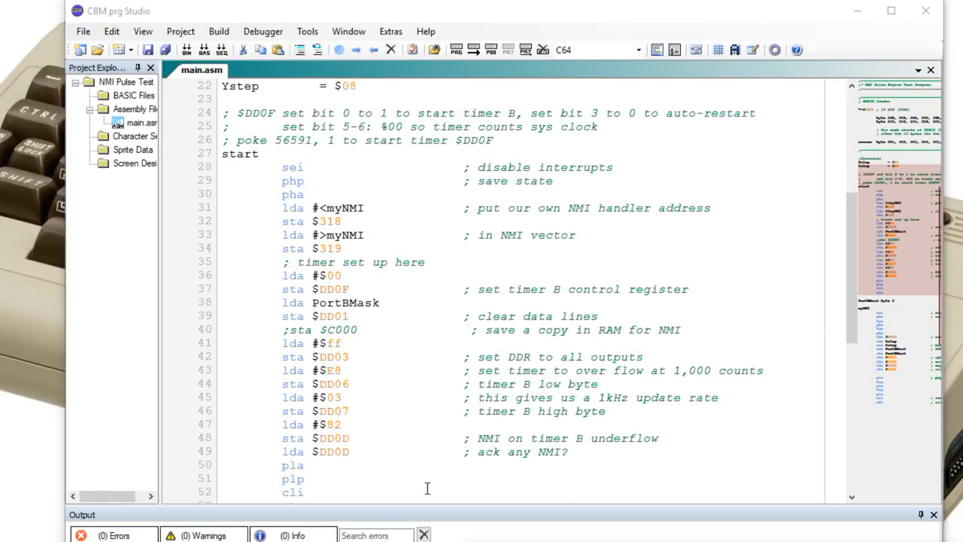
{"action": "mouse_move", "coordinate": [404, 437]}
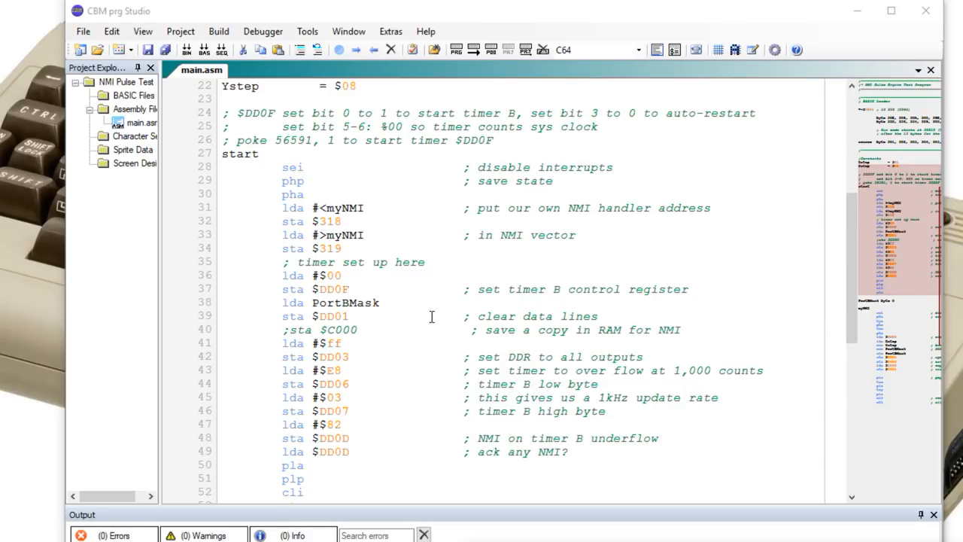
{"action": "mouse_move", "coordinate": [443, 343]}
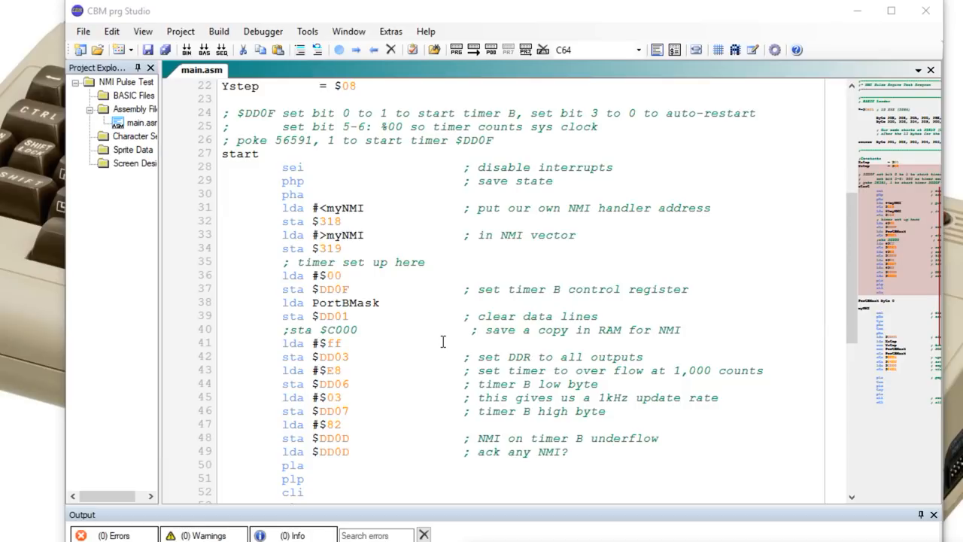
{"action": "mouse_move", "coordinate": [393, 172]}
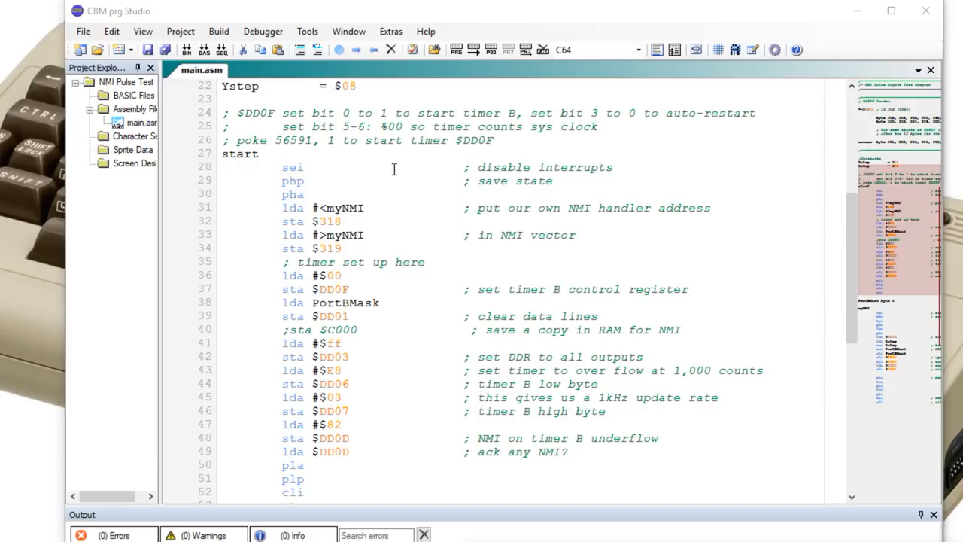
{"action": "mouse_move", "coordinate": [348, 189]}
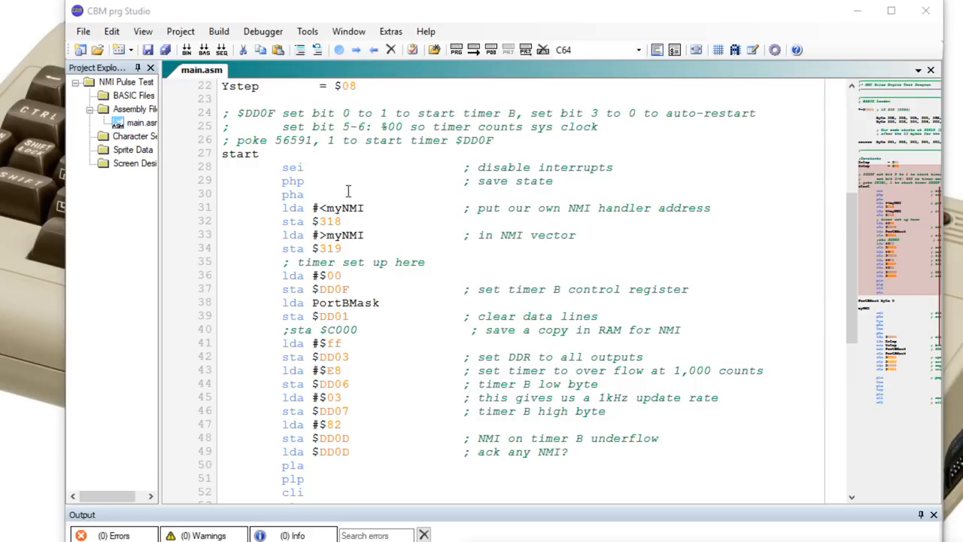
{"action": "mouse_move", "coordinate": [422, 253]}
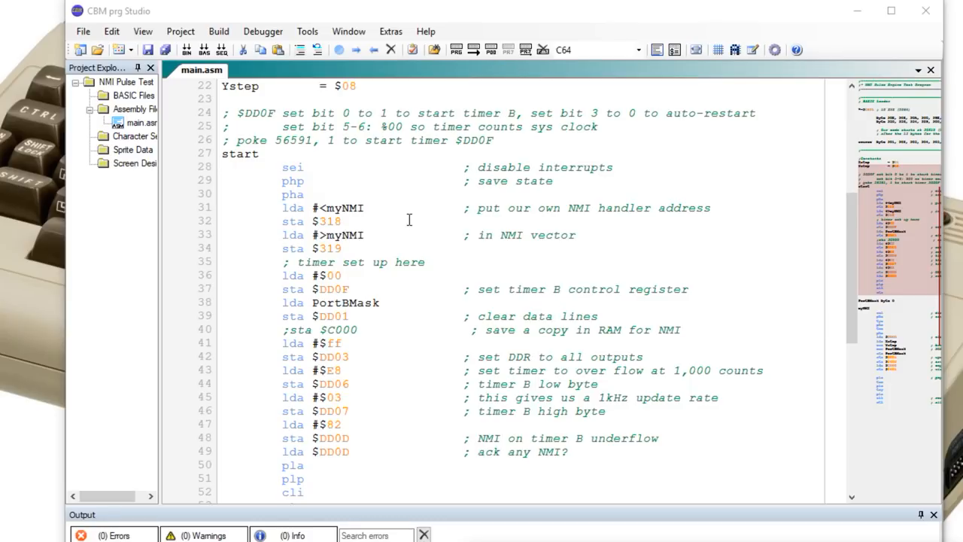
{"action": "mouse_move", "coordinate": [367, 207]}
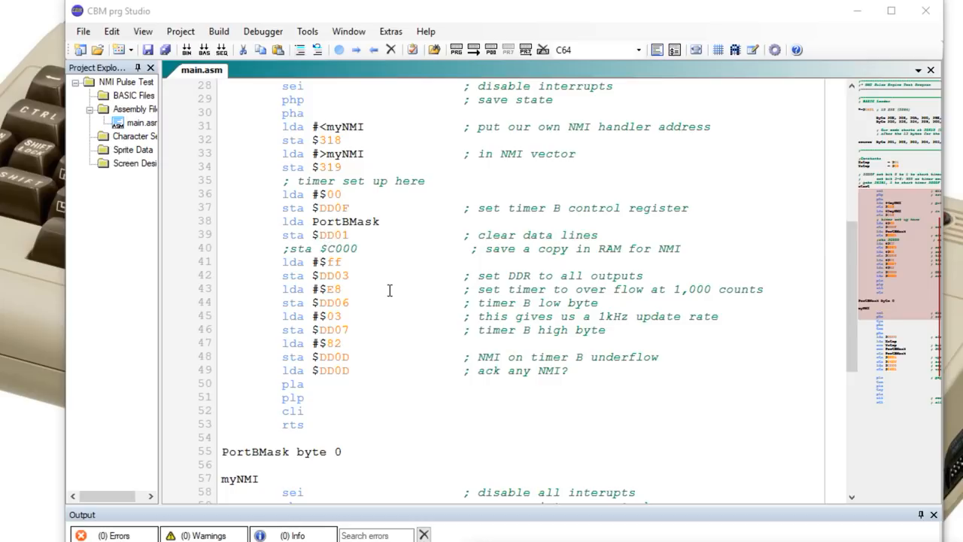
{"action": "mouse_move", "coordinate": [571, 292]}
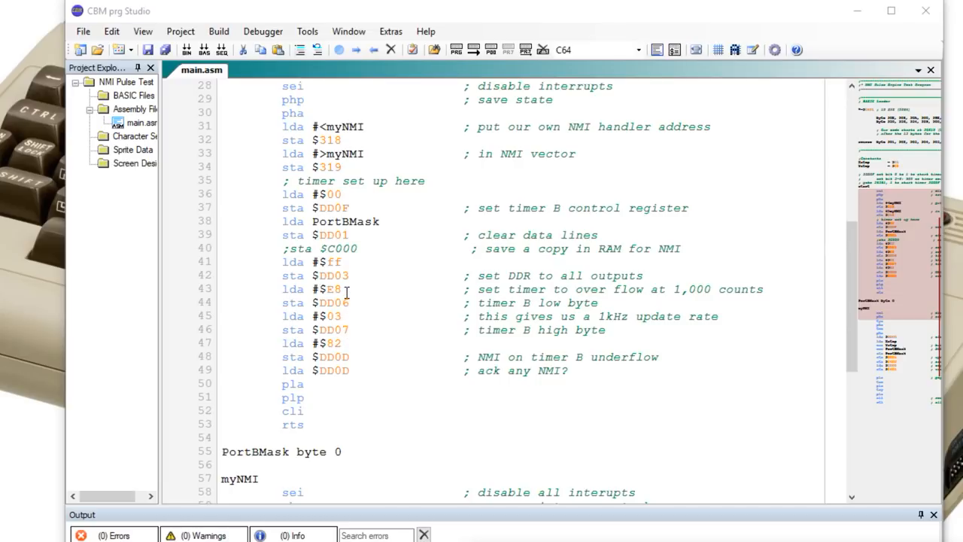
{"action": "mouse_move", "coordinate": [364, 316]}
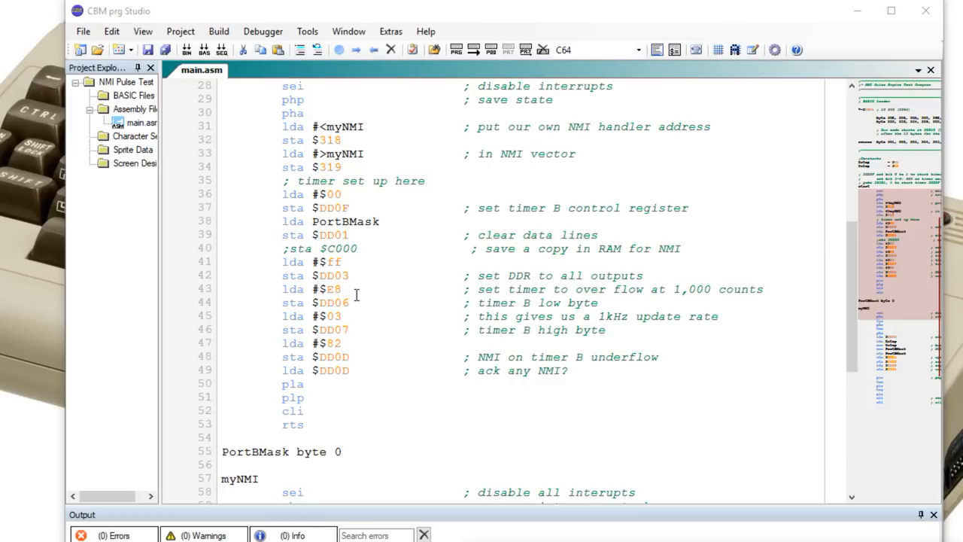
{"action": "mouse_move", "coordinate": [356, 295]}
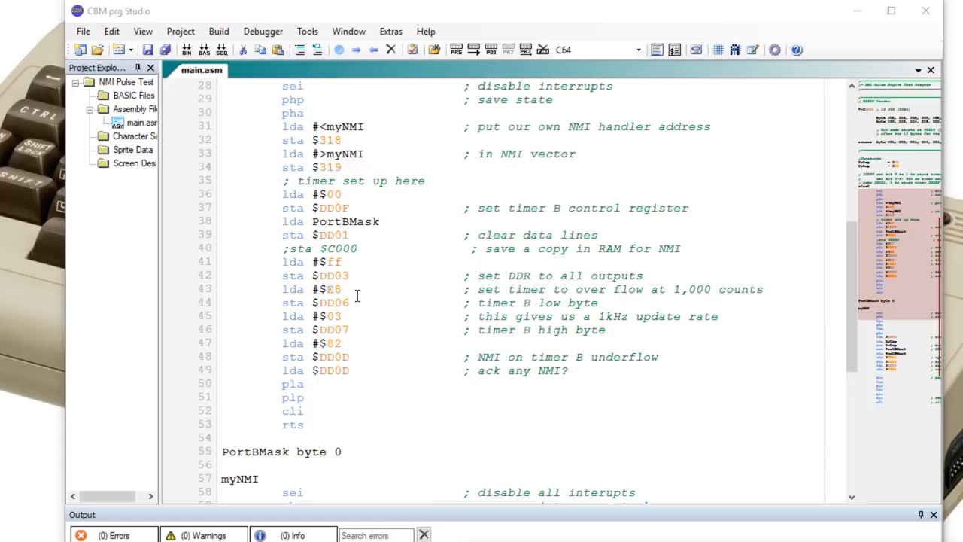
{"action": "mouse_move", "coordinate": [407, 355]}
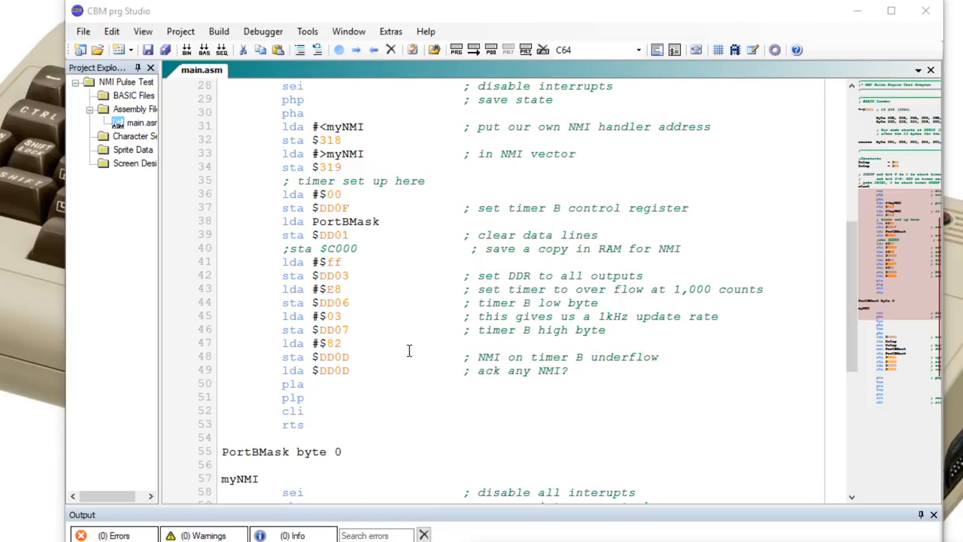
{"action": "scroll", "scroll_direction": "down", "scroll_amount": 3}
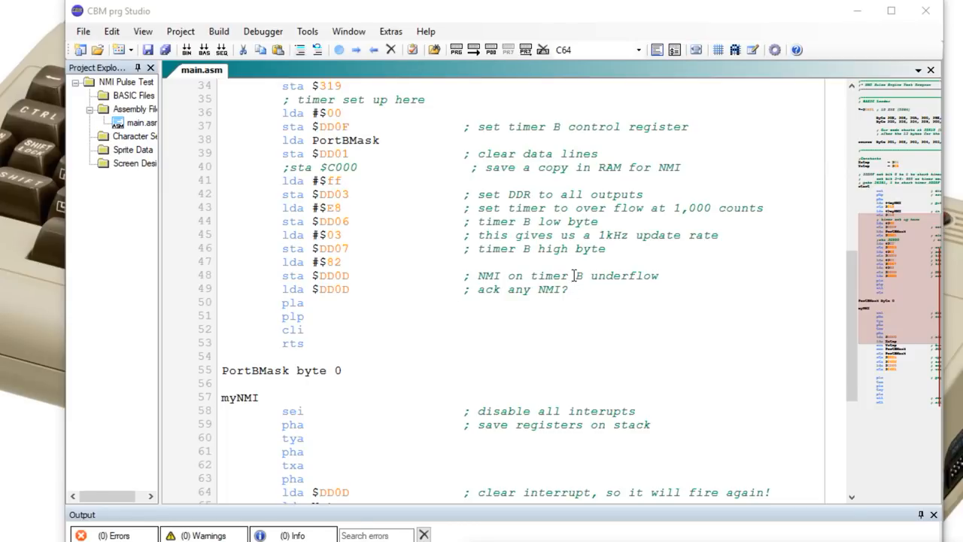
{"action": "mouse_move", "coordinate": [576, 294]}
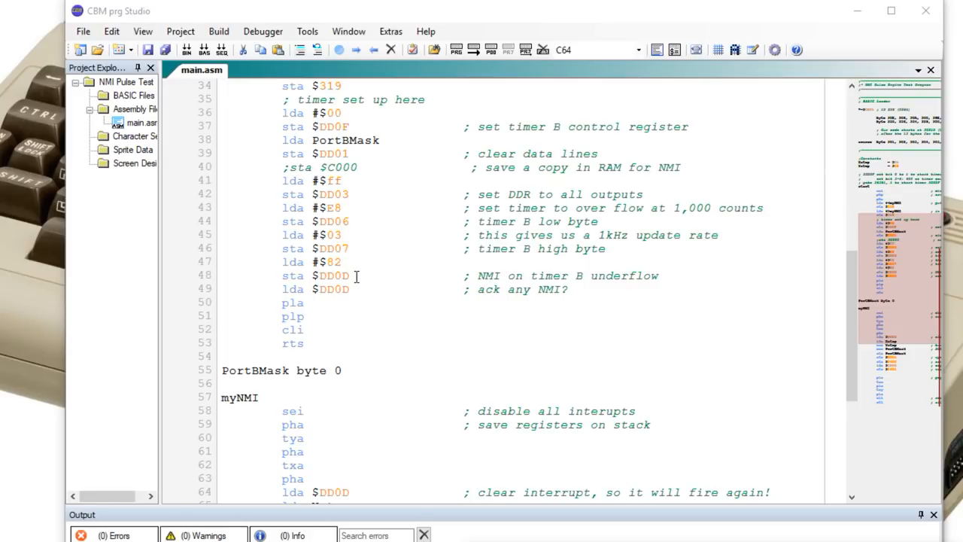
{"action": "mouse_move", "coordinate": [374, 297]}
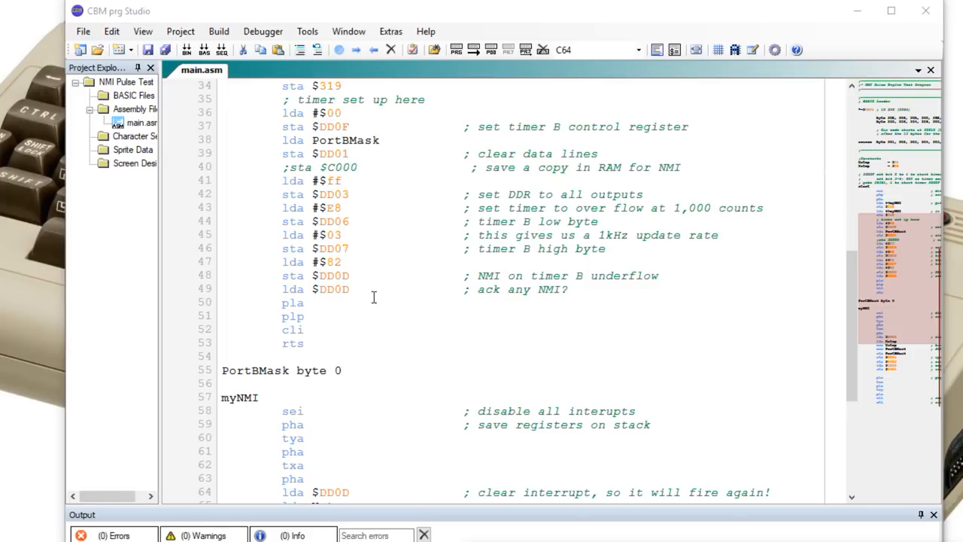
{"action": "mouse_move", "coordinate": [364, 293]}
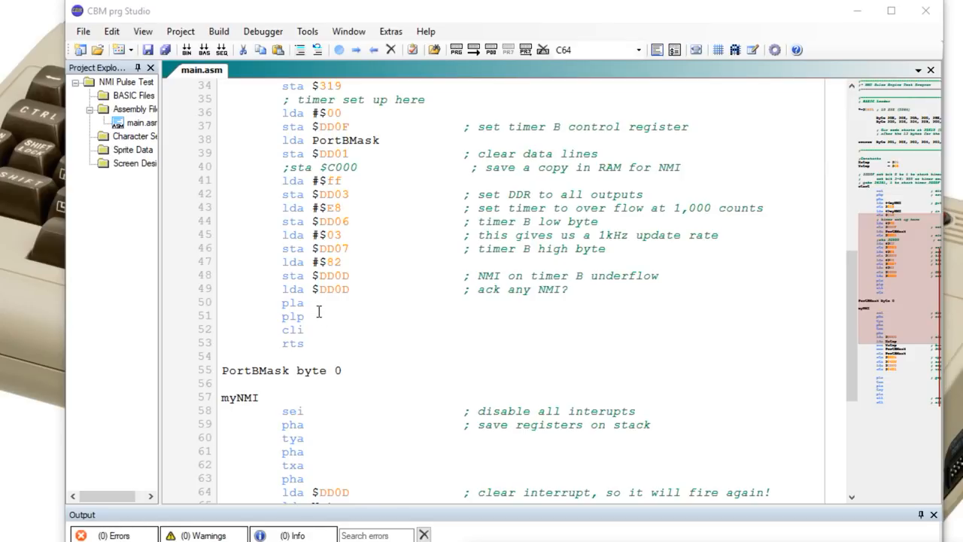
{"action": "mouse_move", "coordinate": [336, 349]}
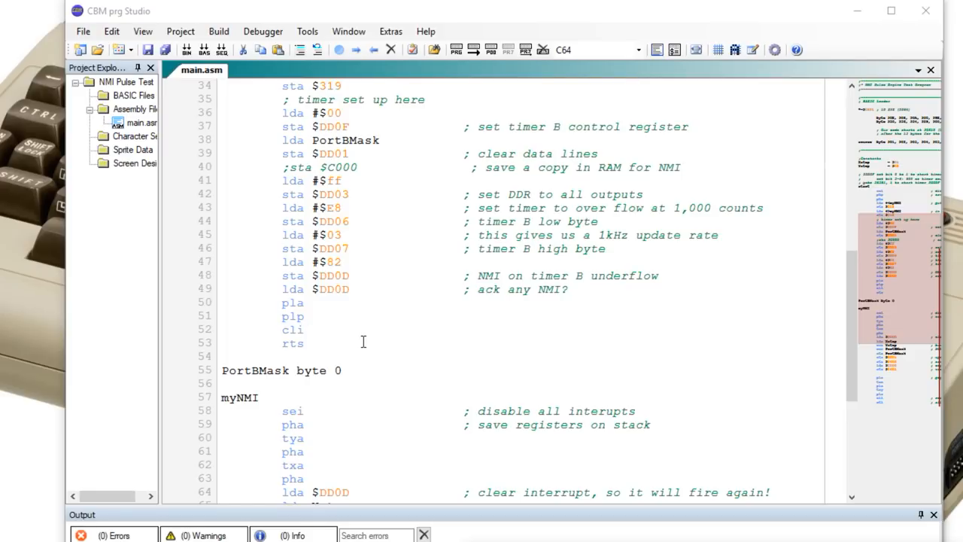
{"action": "scroll", "scroll_direction": "up", "scroll_amount": 3}
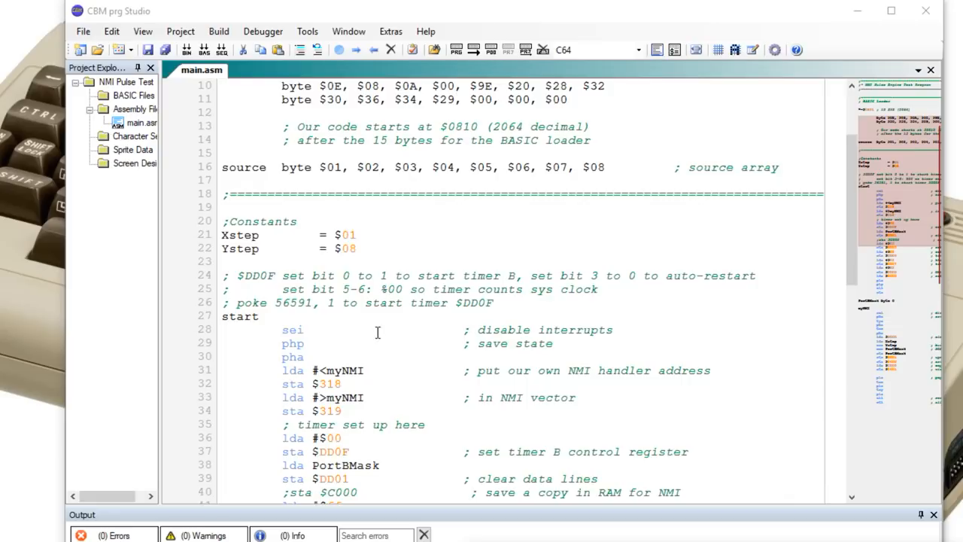
{"action": "scroll", "scroll_direction": "down", "scroll_amount": 3}
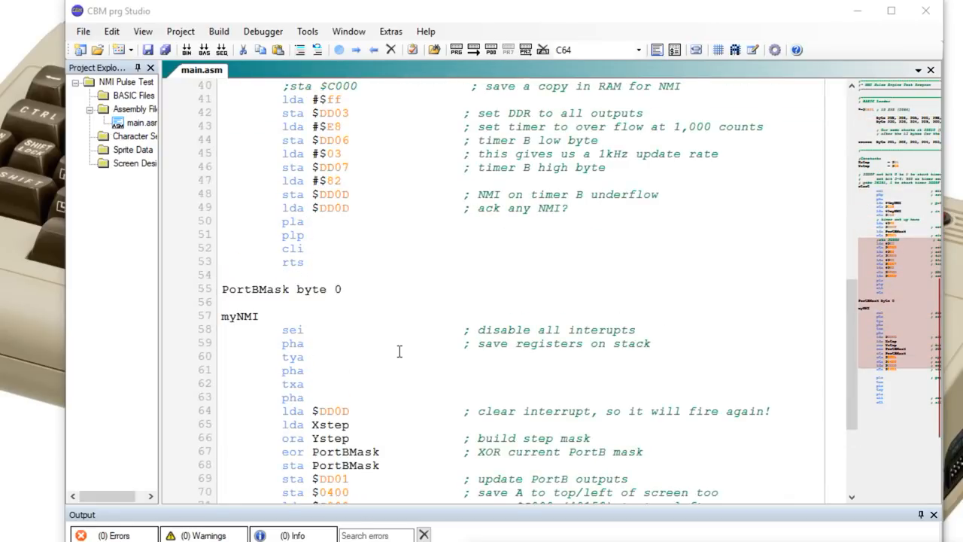
{"action": "scroll", "scroll_direction": "down", "scroll_amount": 3}
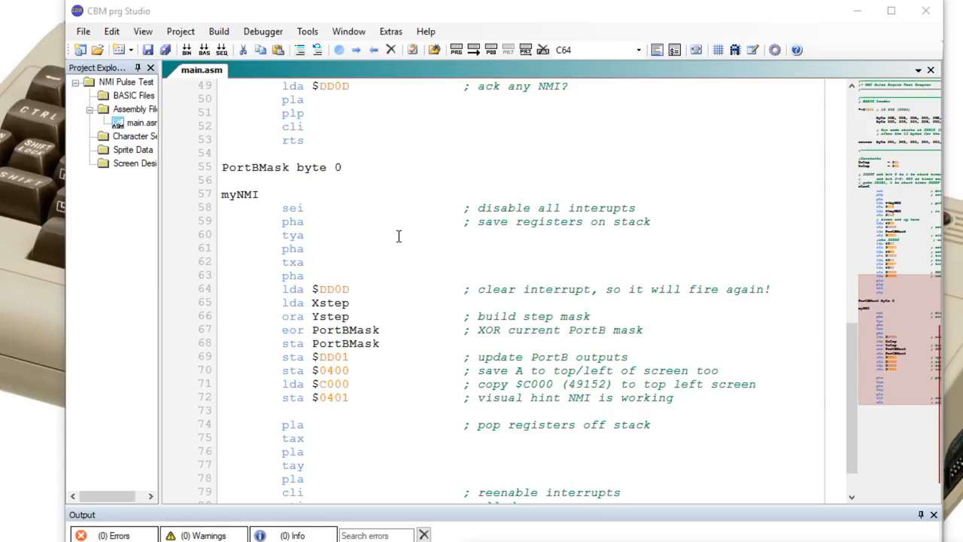
{"action": "mouse_move", "coordinate": [367, 217]}
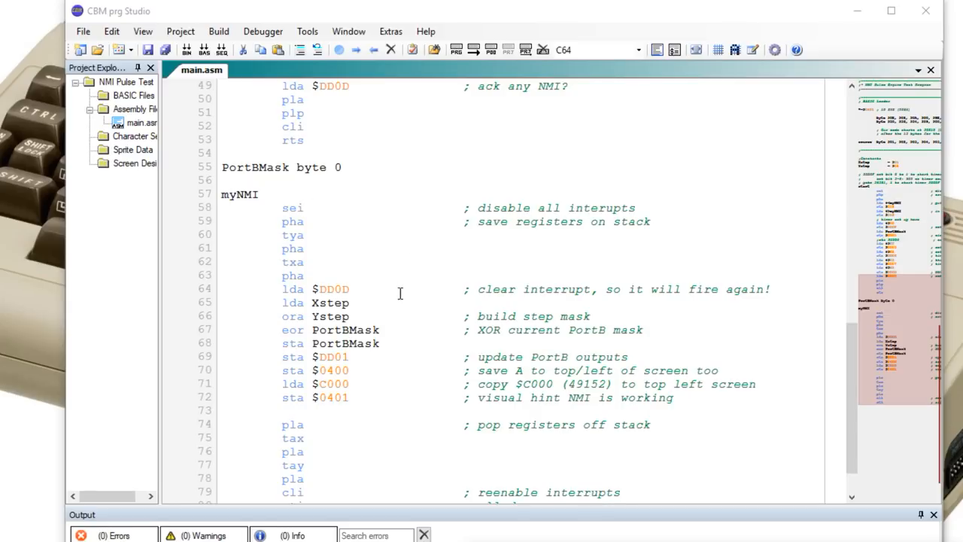
{"action": "mouse_move", "coordinate": [414, 298]}
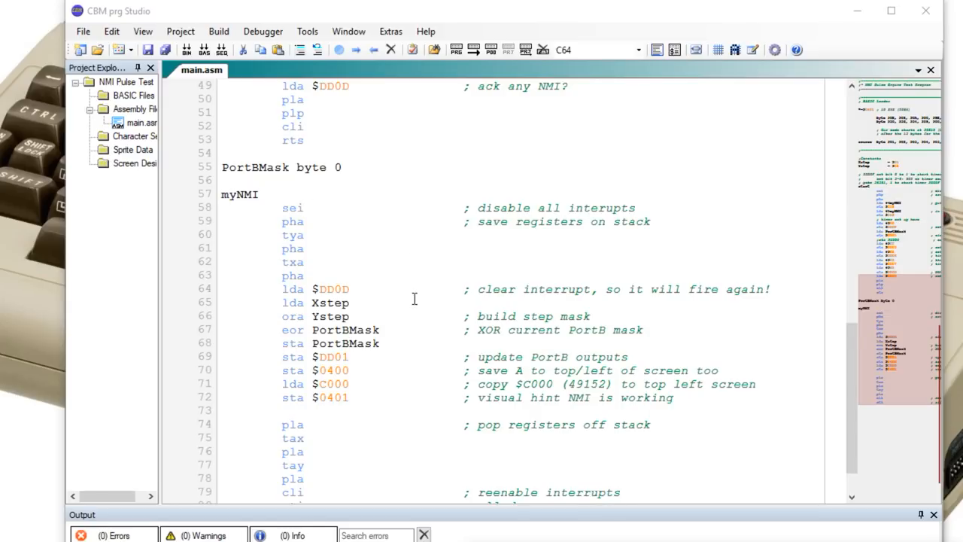
{"action": "scroll", "scroll_direction": "down", "scroll_amount": 3}
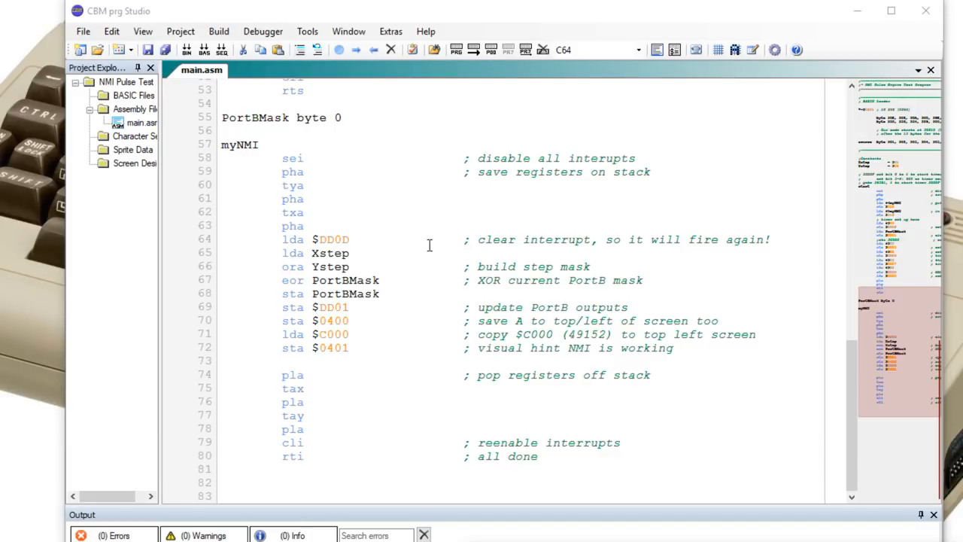
{"action": "mouse_move", "coordinate": [428, 250]}
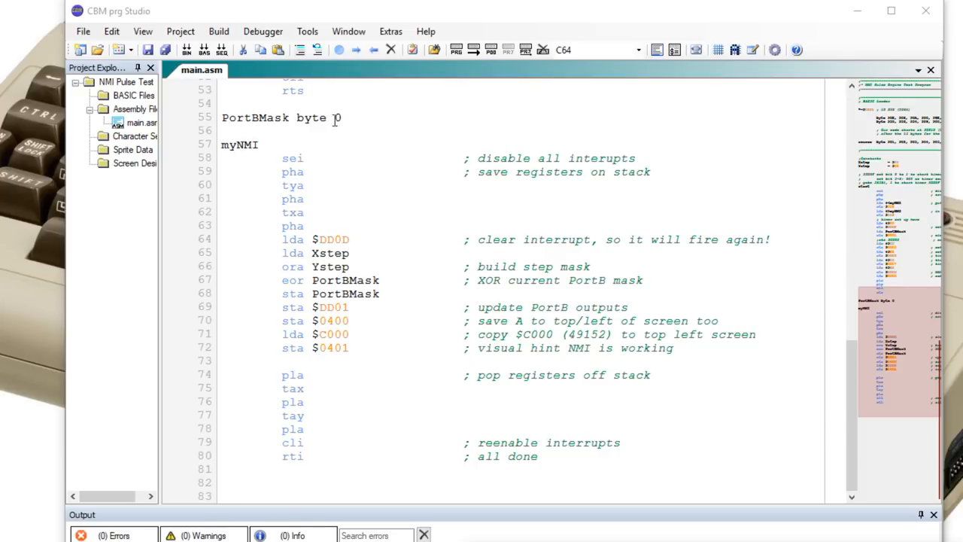
{"action": "mouse_move", "coordinate": [382, 265]}
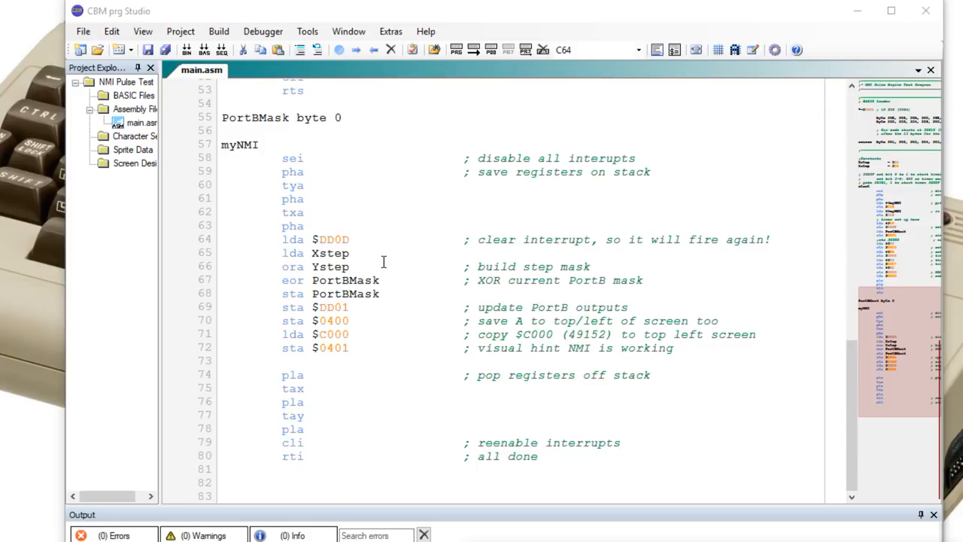
{"action": "mouse_move", "coordinate": [388, 293]}
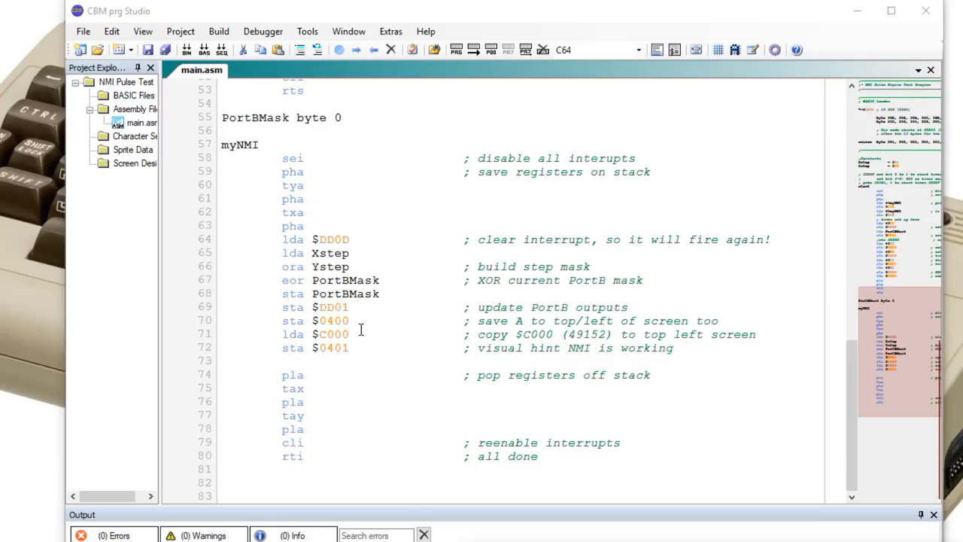
{"action": "mouse_move", "coordinate": [334, 294]}
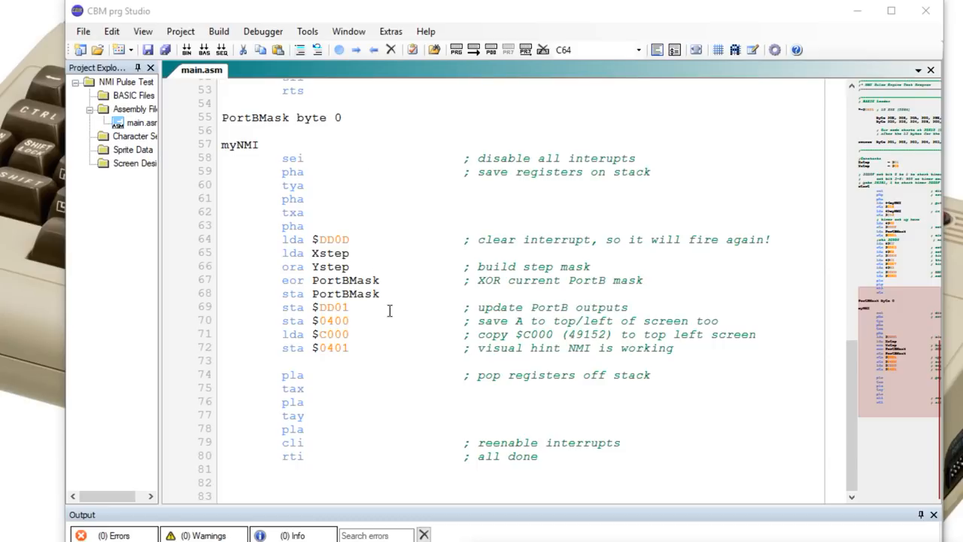
{"action": "mouse_move", "coordinate": [388, 362]}
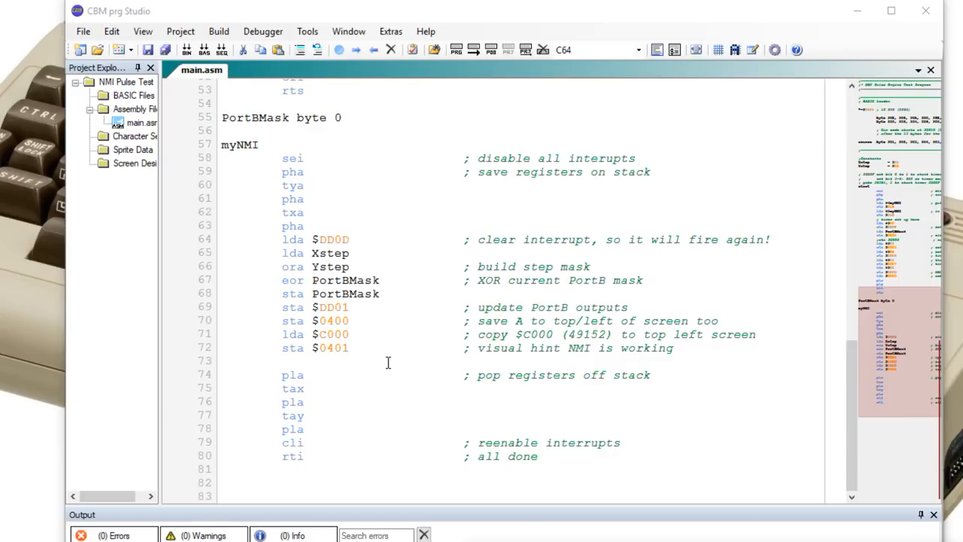
{"action": "mouse_move", "coordinate": [358, 321]}
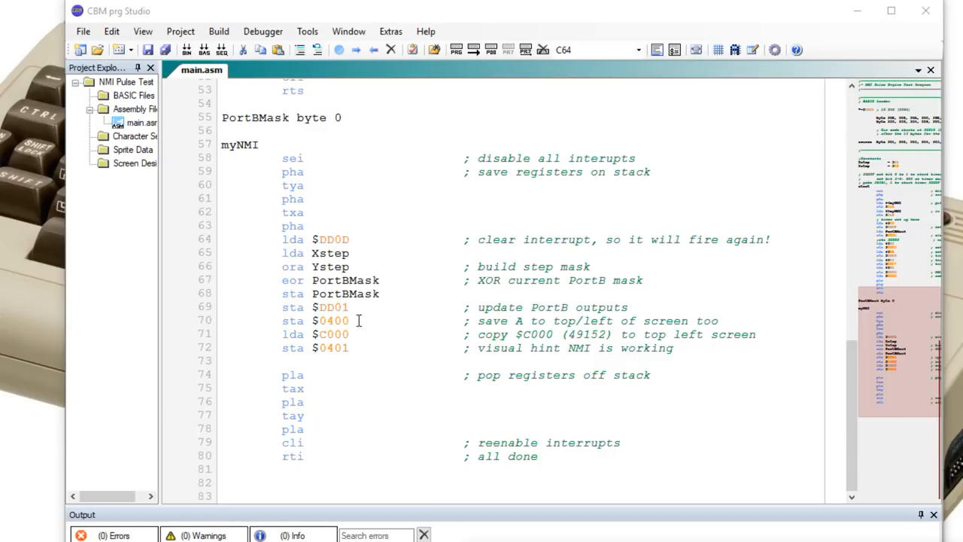
{"action": "mouse_move", "coordinate": [355, 322]}
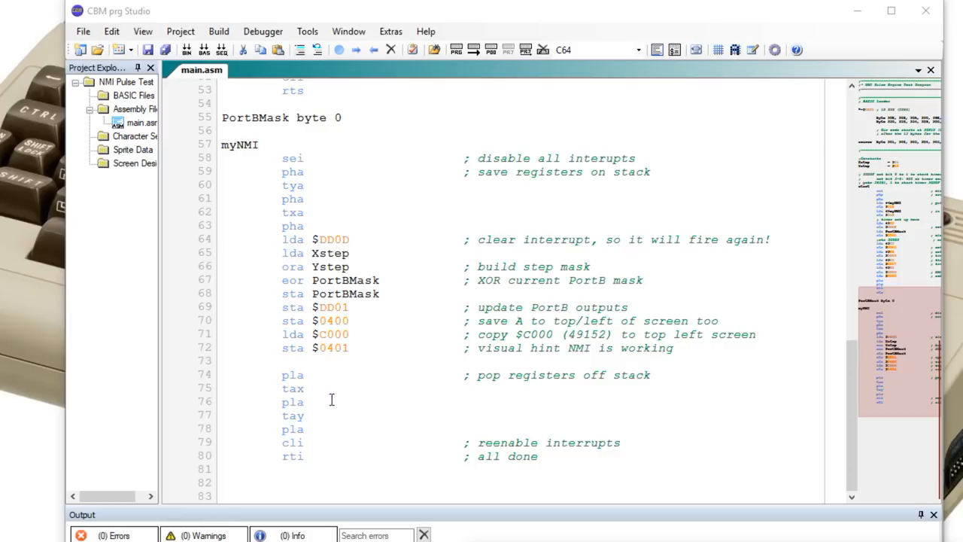
{"action": "mouse_move", "coordinate": [331, 458]}
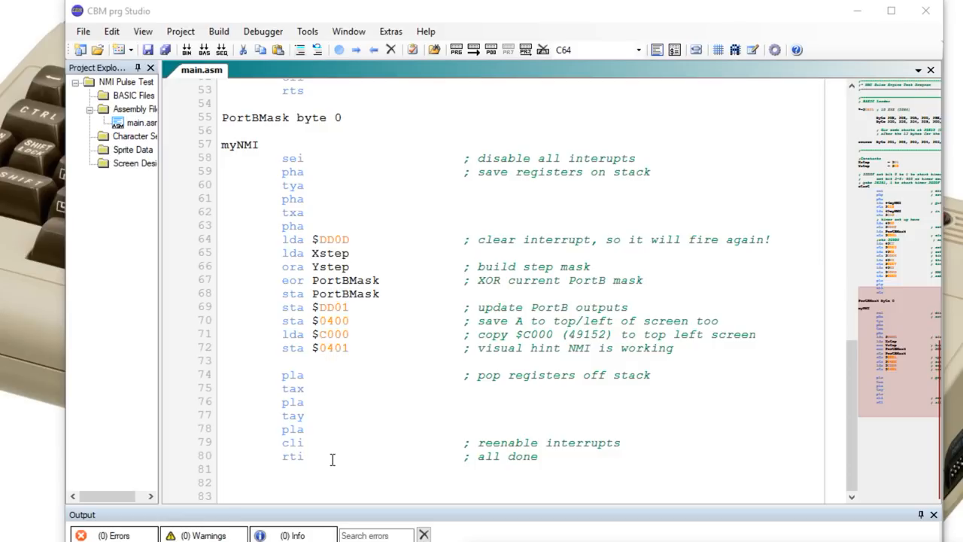
{"action": "mouse_move", "coordinate": [322, 467]}
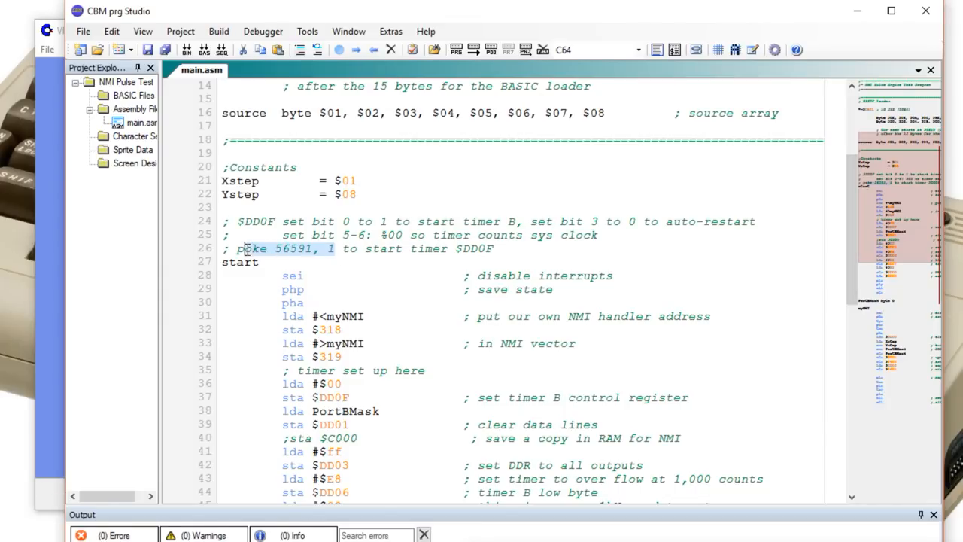
{"action": "right_click", "coordinate": [248, 249]}
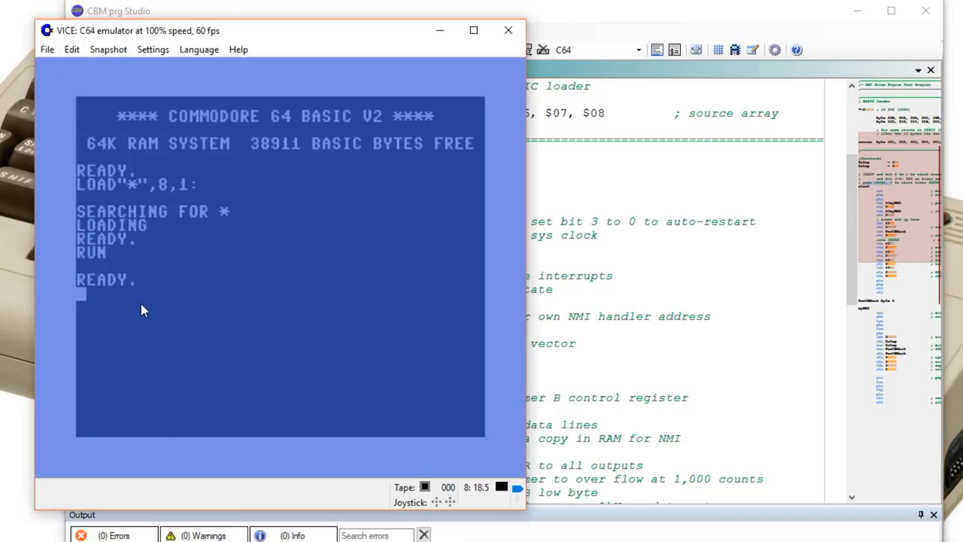
- Enter POKE 56591, 1 at the BASIC prompt to start timer B
{"action": "type", "text": "POKE 56591, 1"}
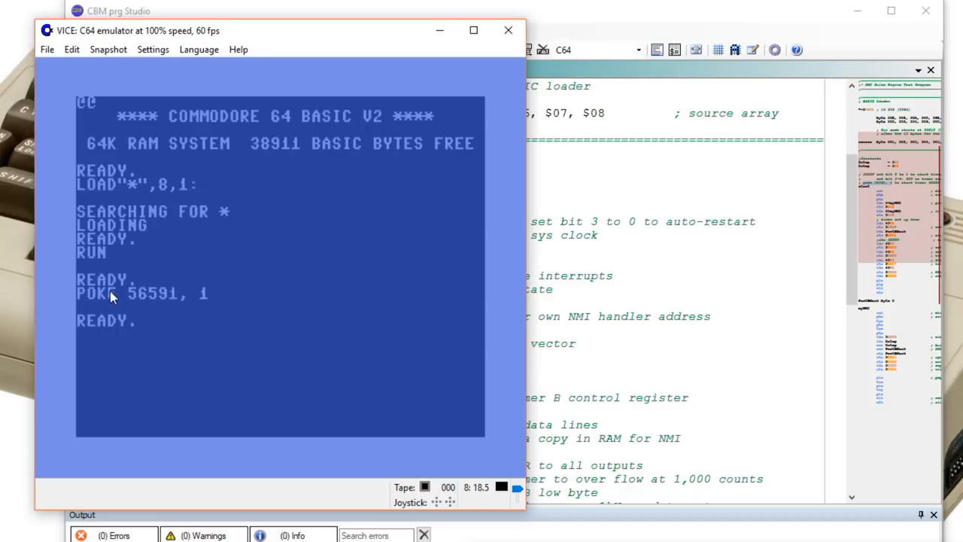
{"action": "mouse_move", "coordinate": [98, 123]}
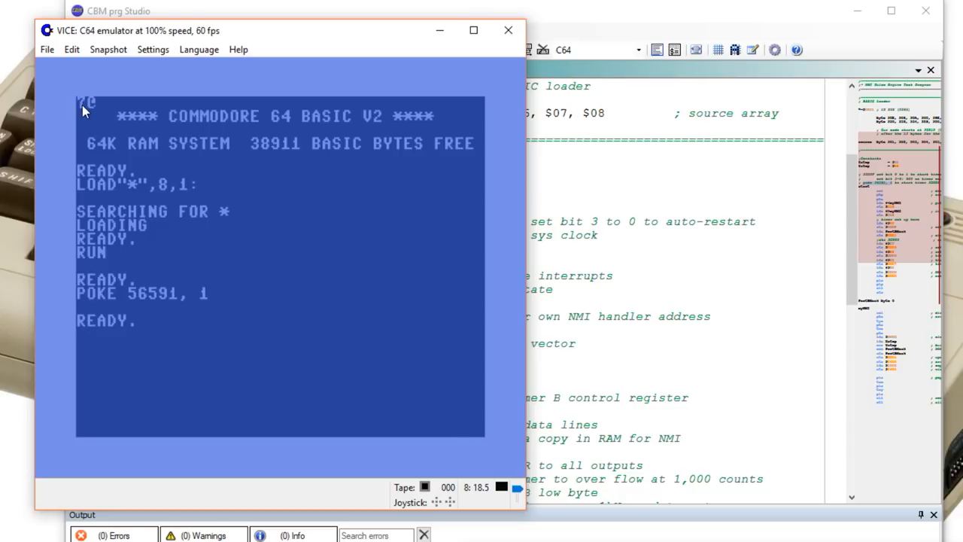
{"action": "mouse_move", "coordinate": [82, 138]}
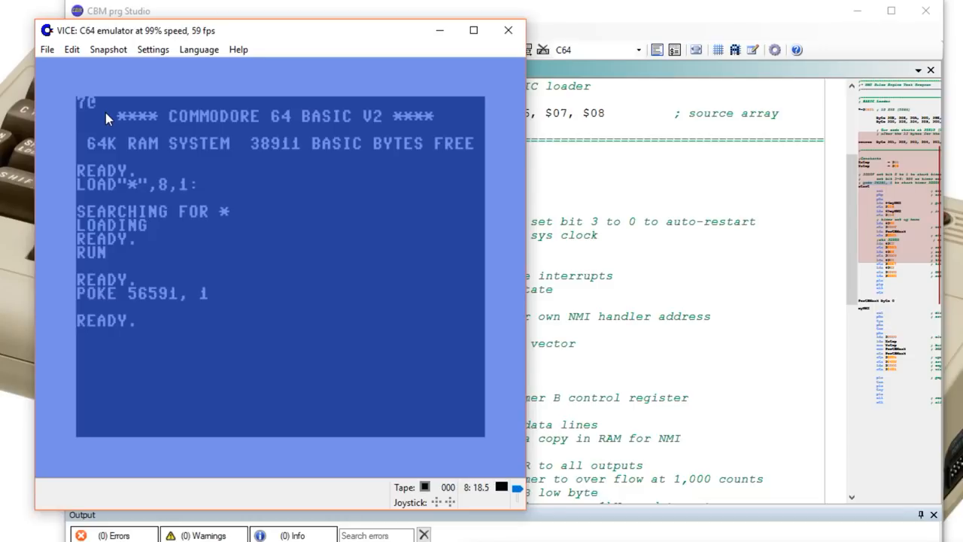
- Begin a second command, POKE 4915…, on the line below READY
{"action": "type", "text": "P"}
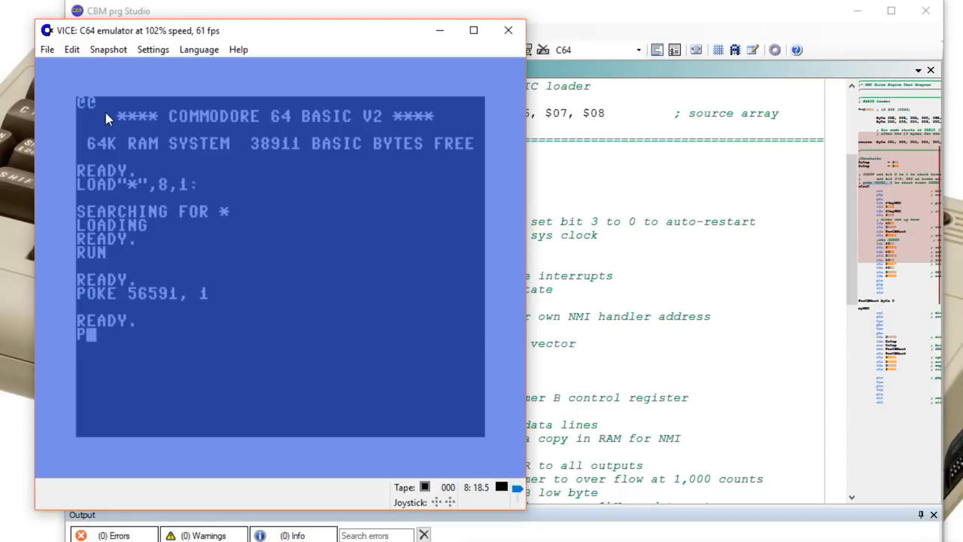
{"action": "type", "text": "OKE 4915"}
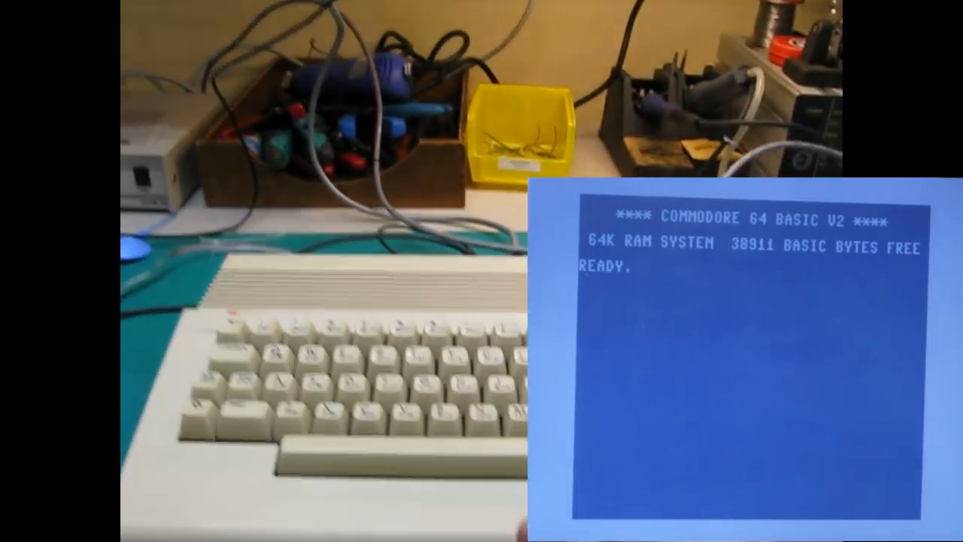
- Load the FB program from disk with LOAD"FB",8,1
{"action": "type", "text": "LOD2"}
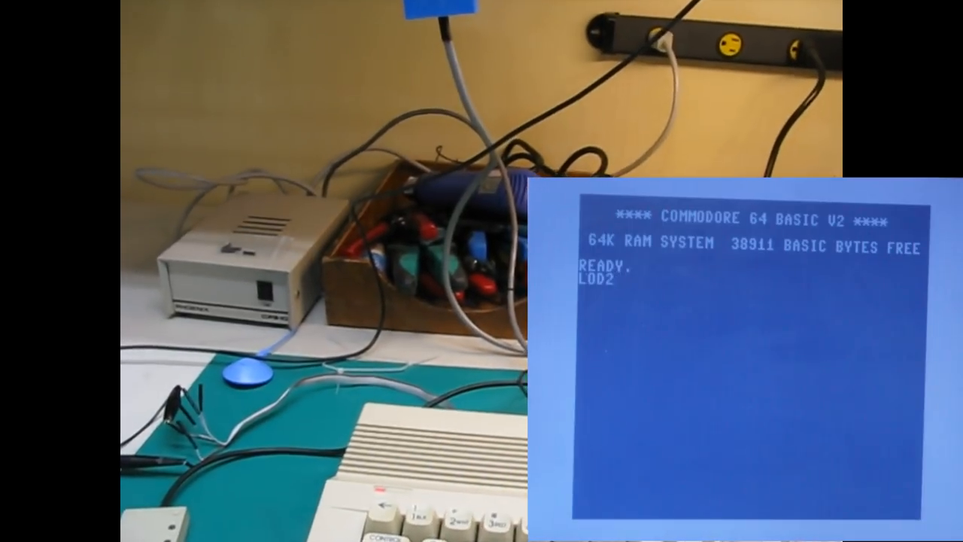
{"action": "type", "text": "FB\""}
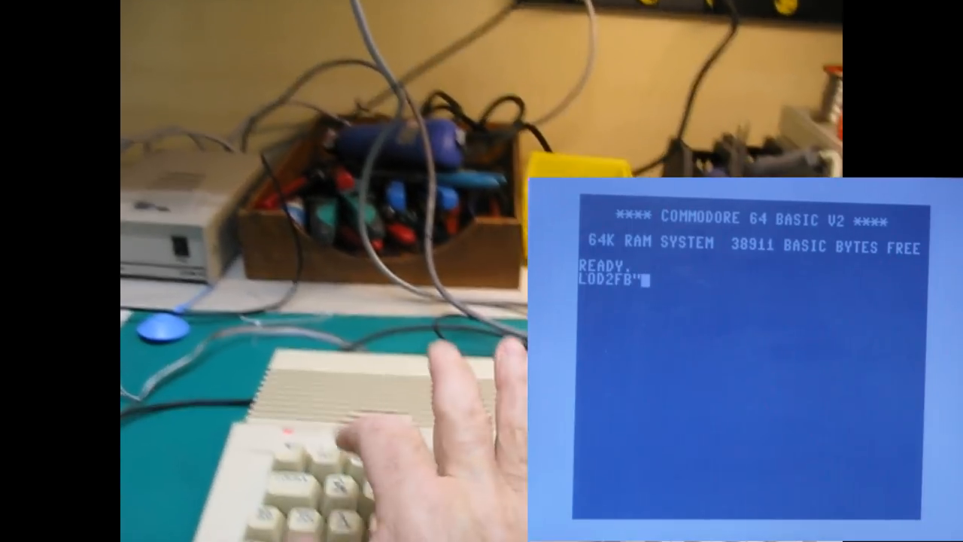
{"action": "type", "text": ","}
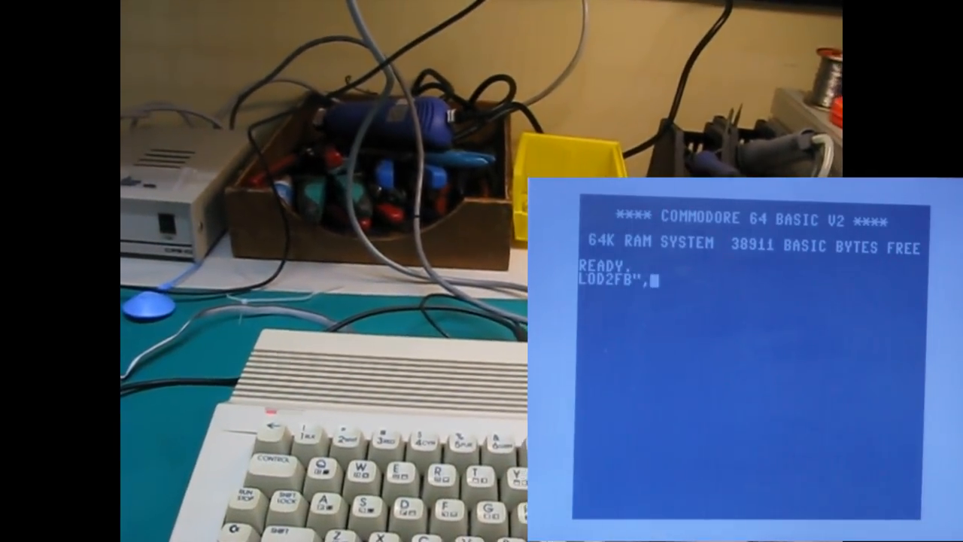
{"action": "type", "text": "8,"}
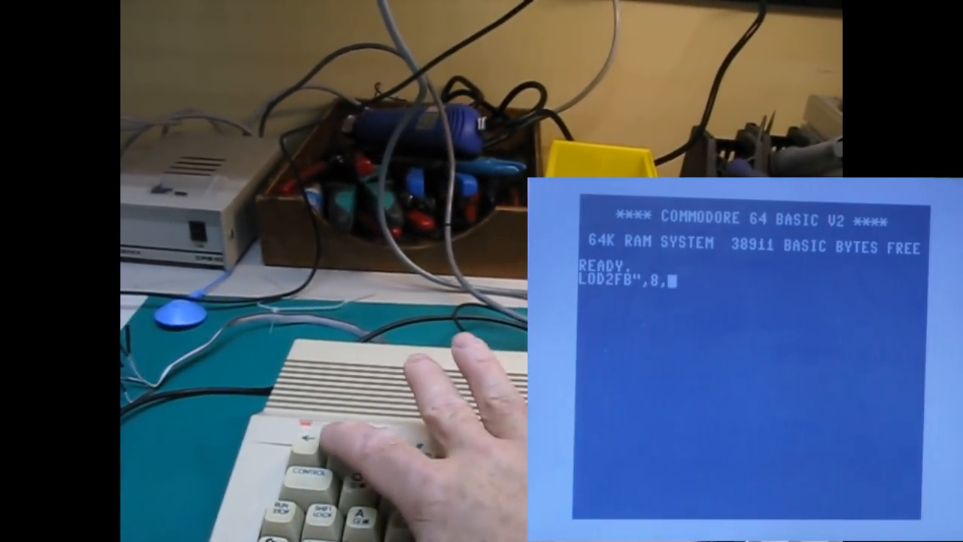
{"action": "type", "text": "1"}
{"action": "type", "text": "LOAD\"F"}
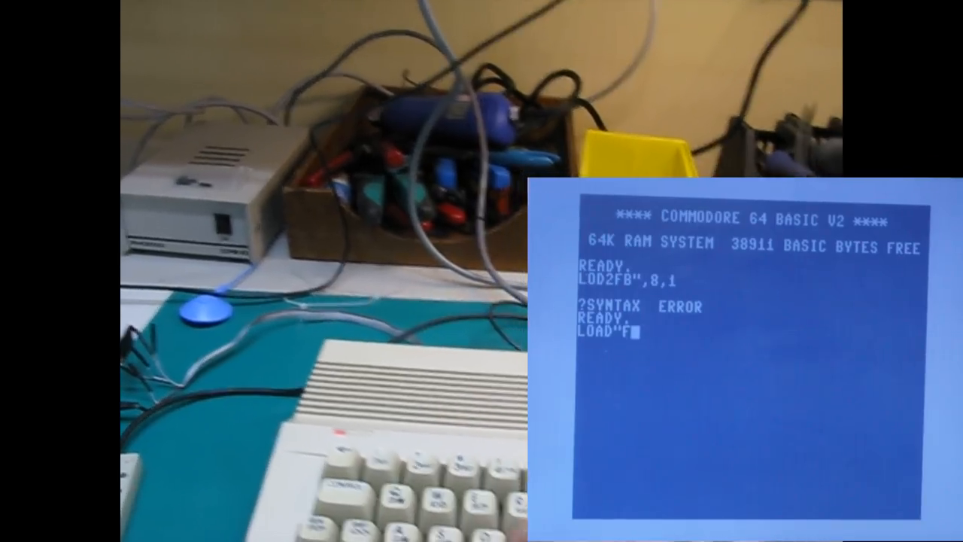
{"action": "type", "text": "B"}
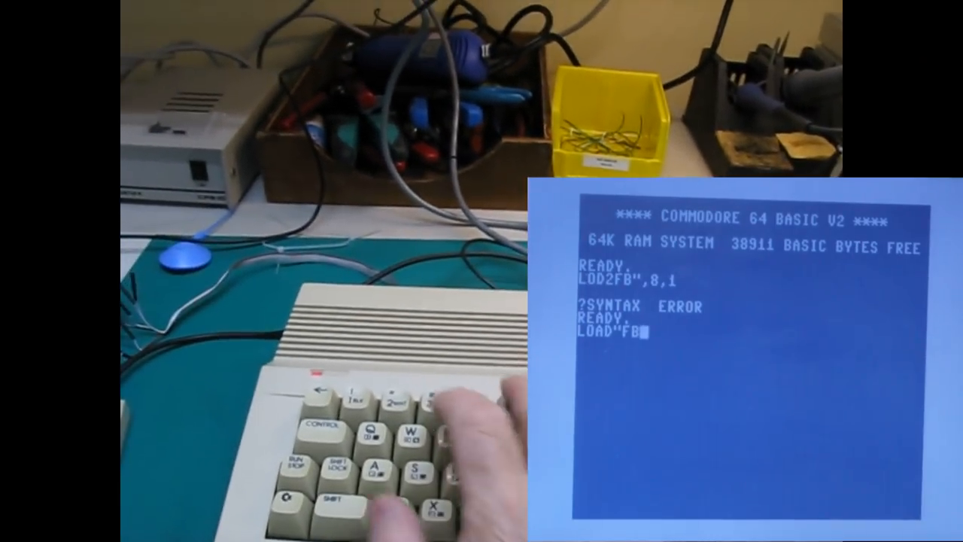
{"action": "type", "text": "\",8"}
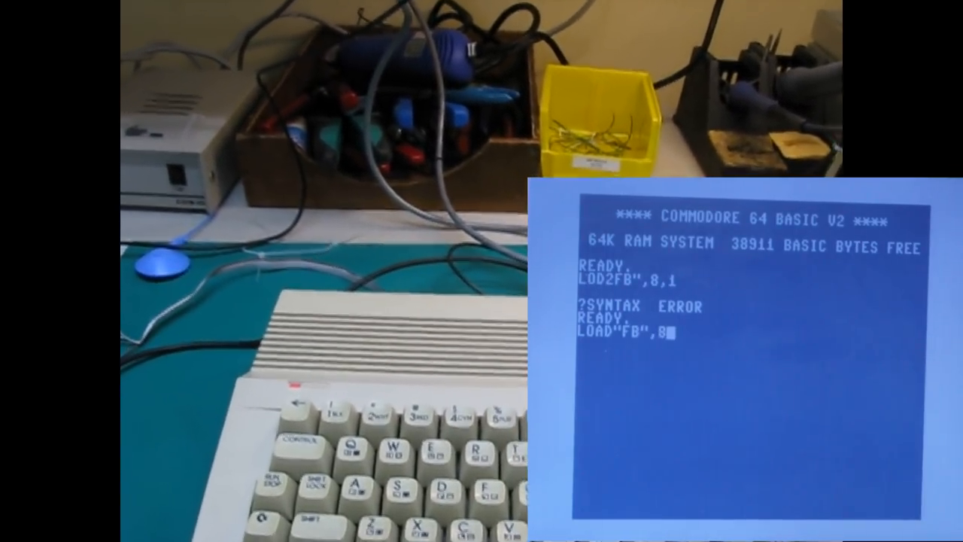
{"action": "type", "text": "1"}
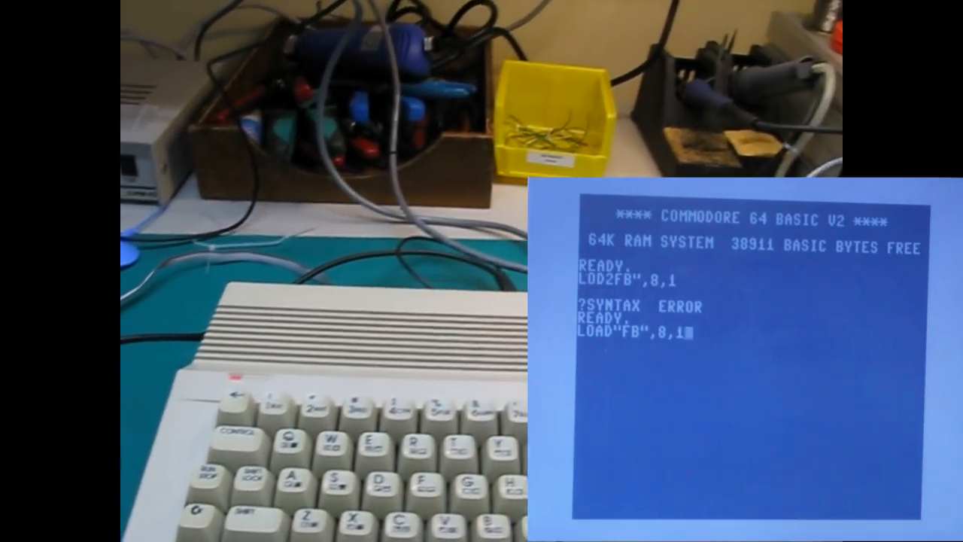
{"action": "key", "text": "Return"}
{"action": "type", "text": "RUN"}
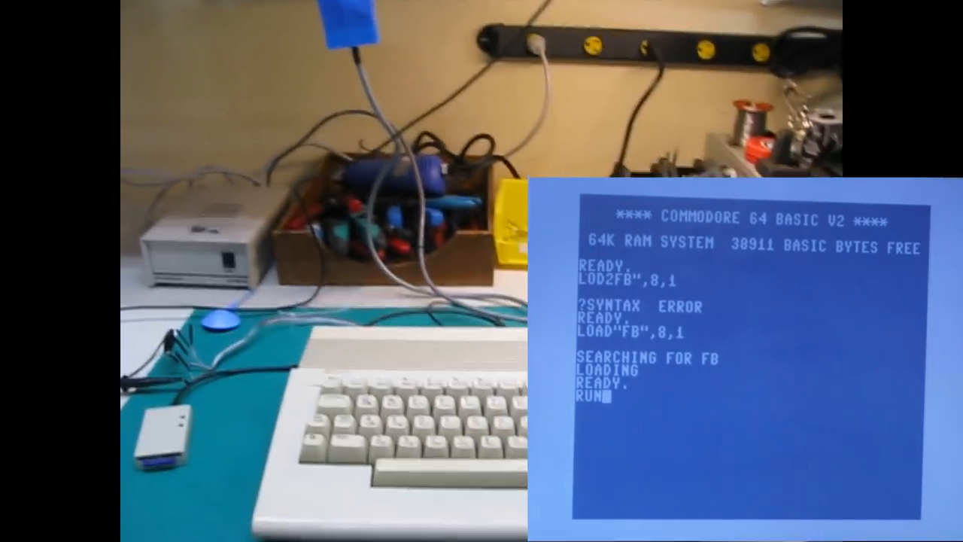
- Run the loaded FB program
{"action": "key", "text": "Return"}
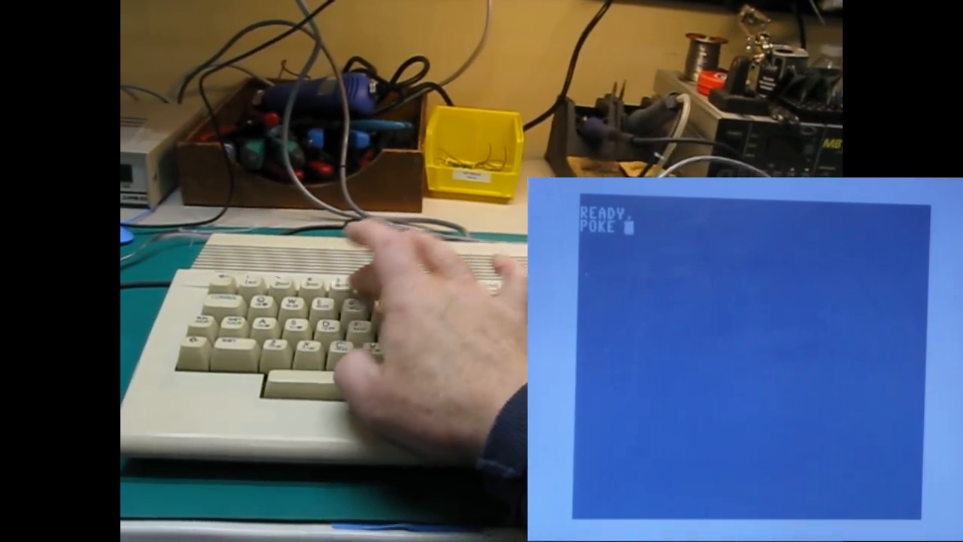
- Start typing POKE 56… at the READY prompt on the cleared screen
{"action": "type", "text": "56591,1"}
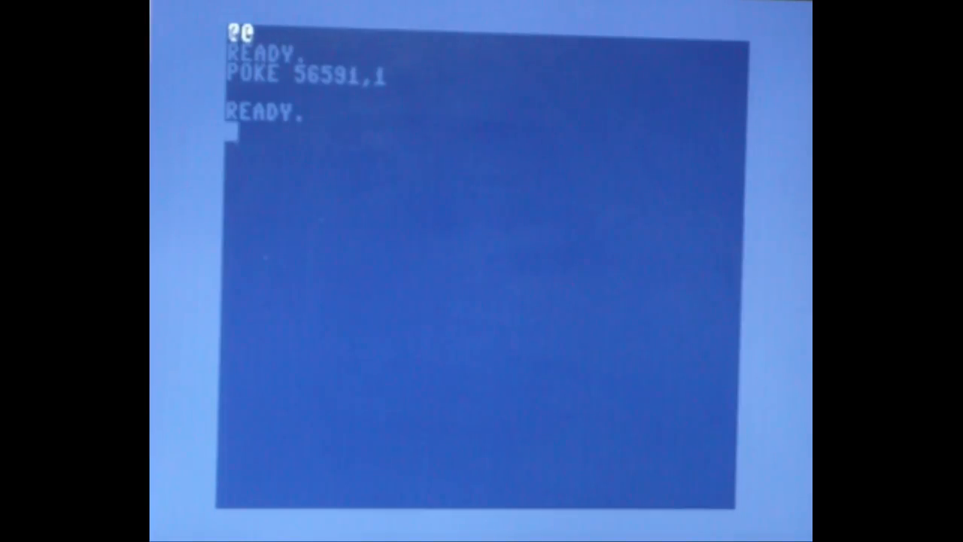
- Execute POKE 49151,1, then begin POKE 49152 beneath it
{"action": "type", "text": "PO"}
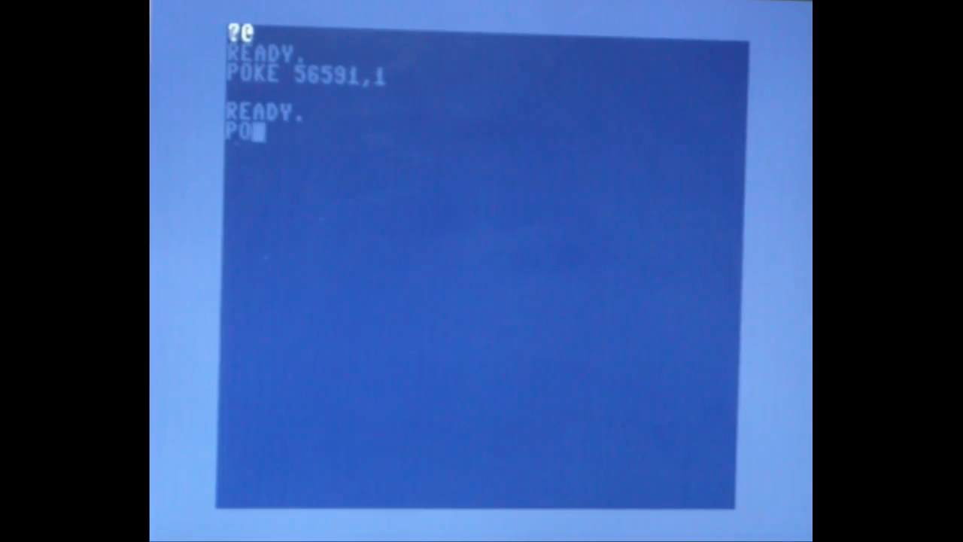
{"action": "type", "text": "KE"}
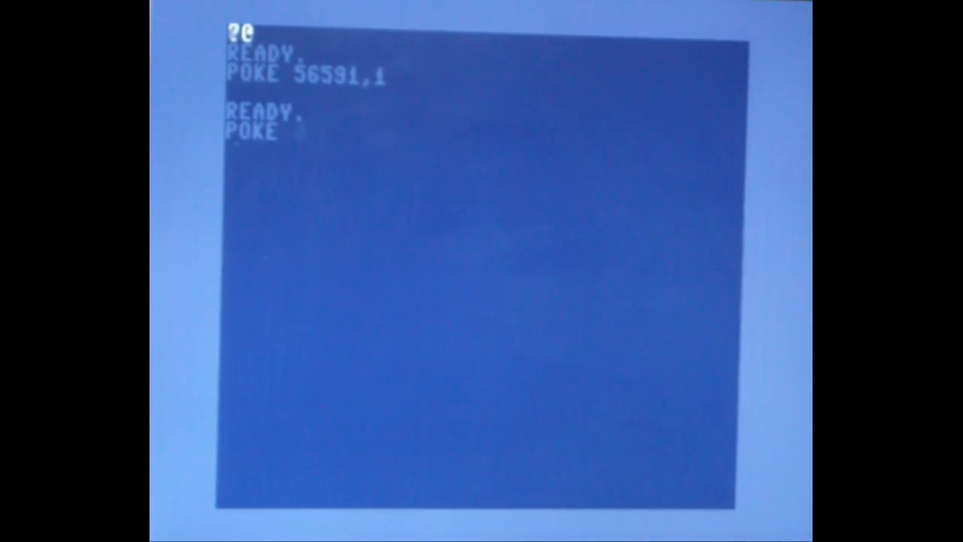
{"action": "type", "text": "49151"}
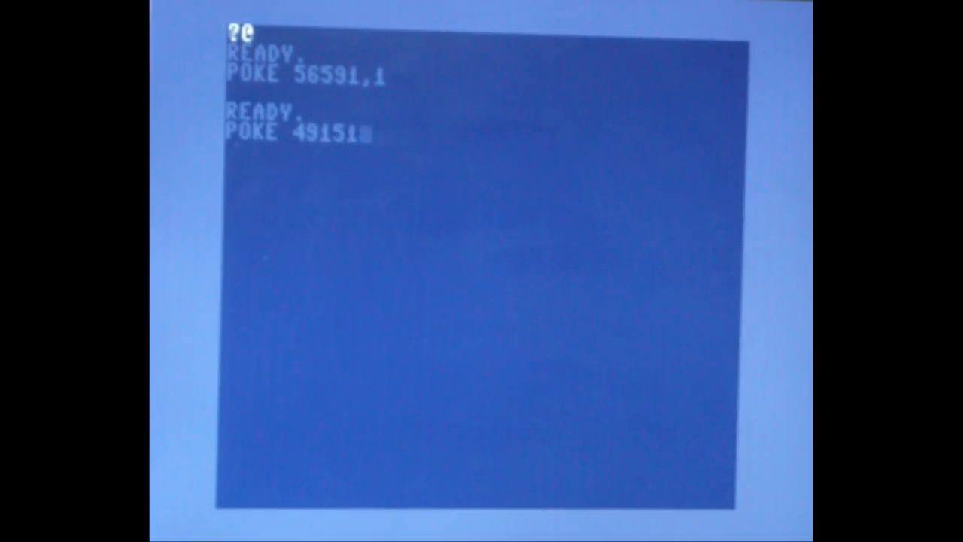
{"action": "type", "text": ",1"}
{"action": "type", "text": "POKE "}
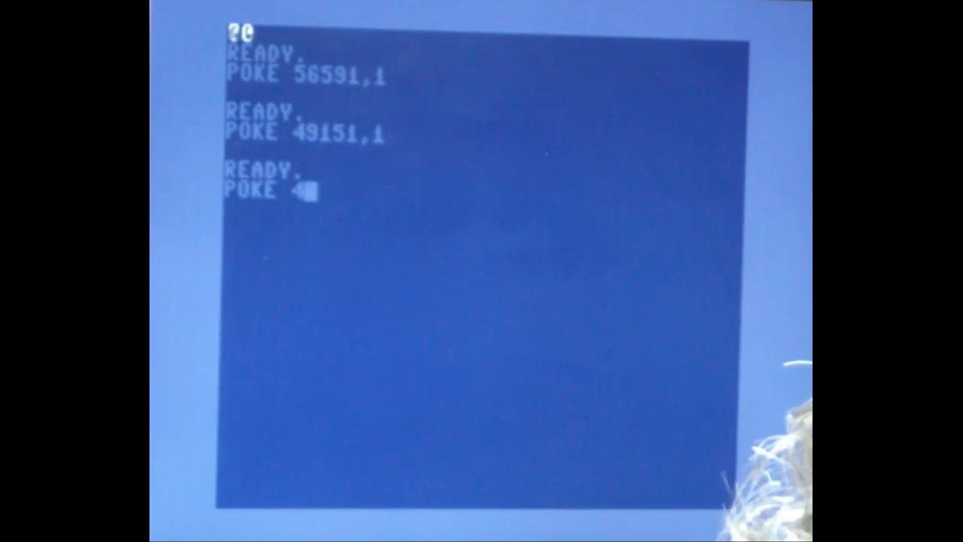
{"action": "type", "text": "49152"}
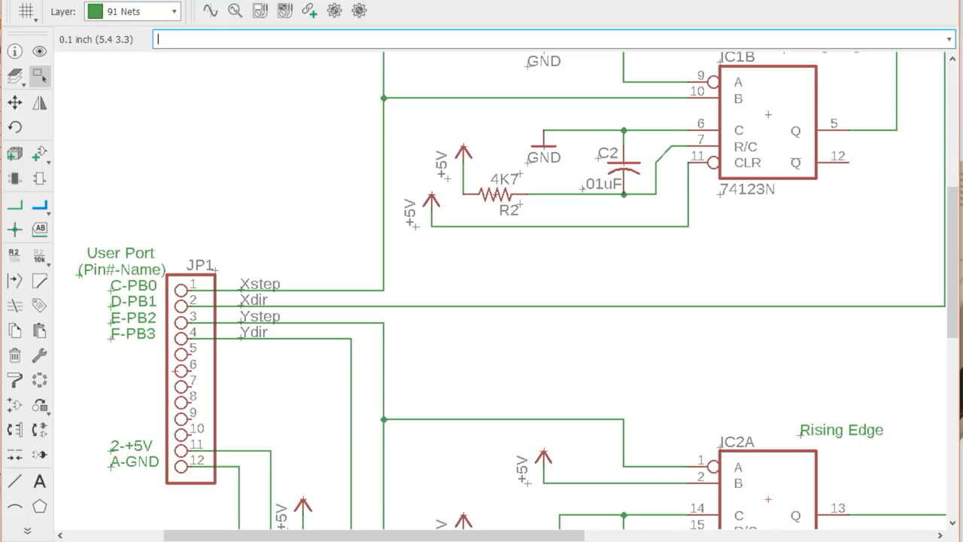
{"action": "mouse_move", "coordinate": [665, 483]}
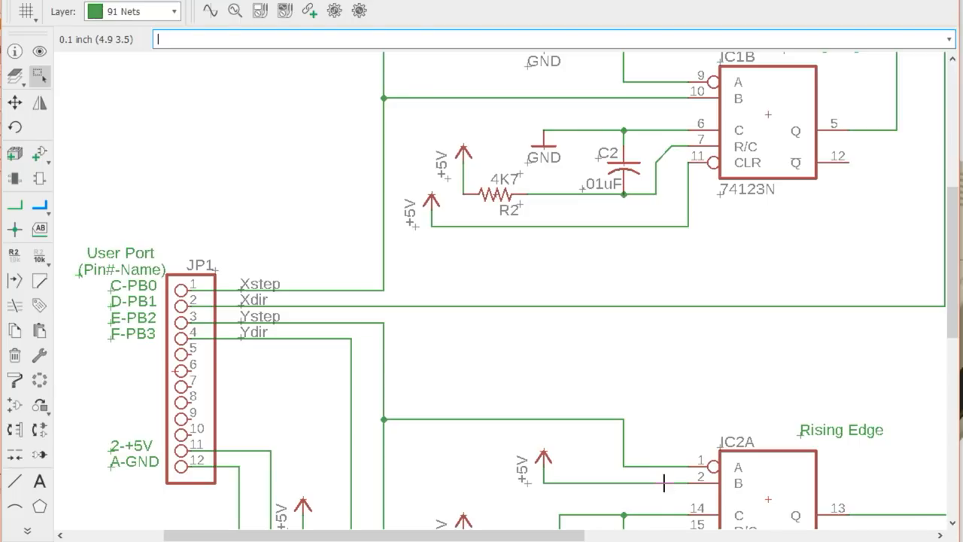
{"action": "mouse_move", "coordinate": [665, 421]}
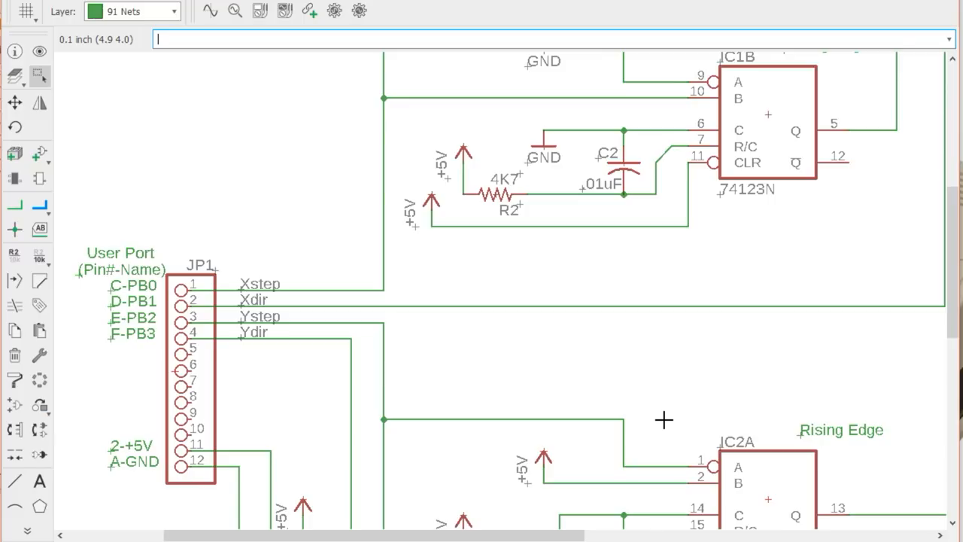
{"action": "mouse_move", "coordinate": [518, 469]}
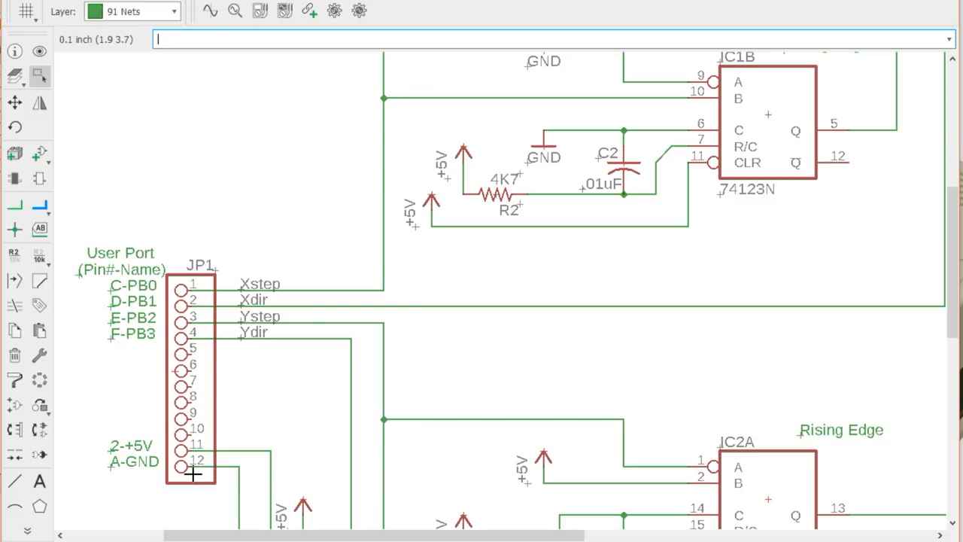
{"action": "mouse_move", "coordinate": [242, 344]}
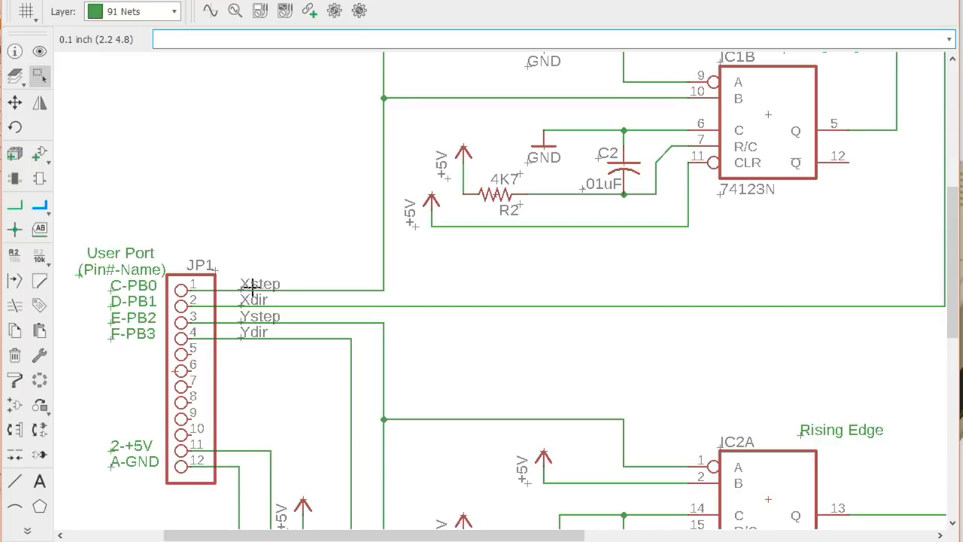
{"action": "mouse_move", "coordinate": [265, 434]}
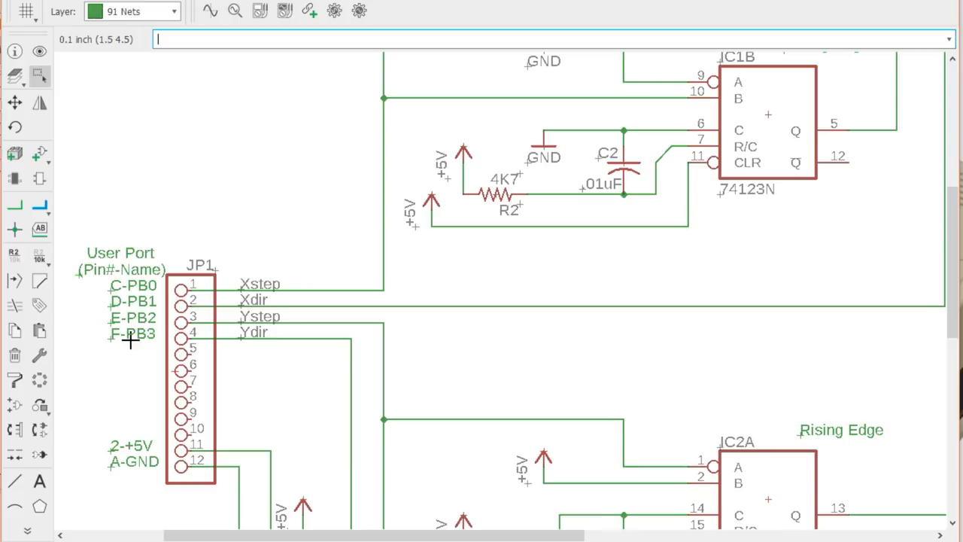
{"action": "mouse_move", "coordinate": [227, 291]}
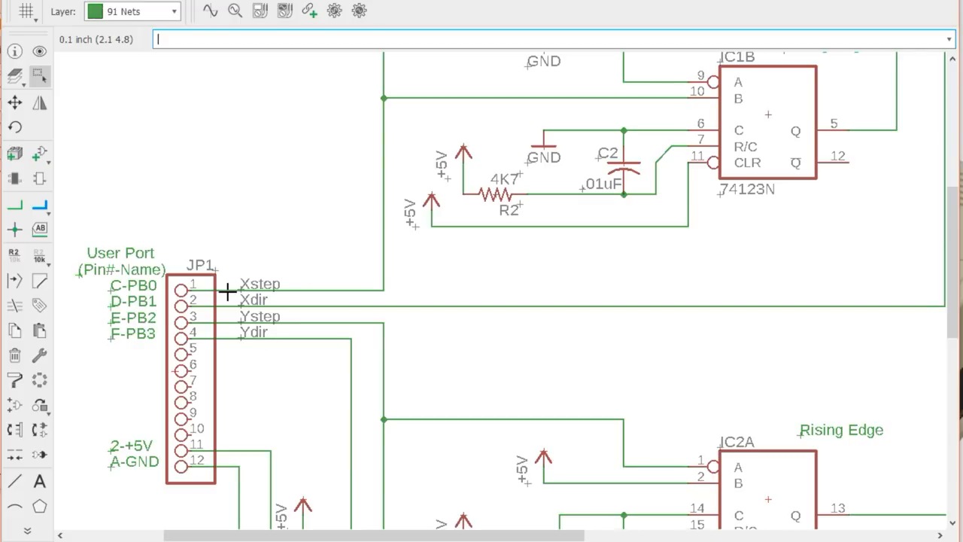
{"action": "mouse_move", "coordinate": [288, 307]}
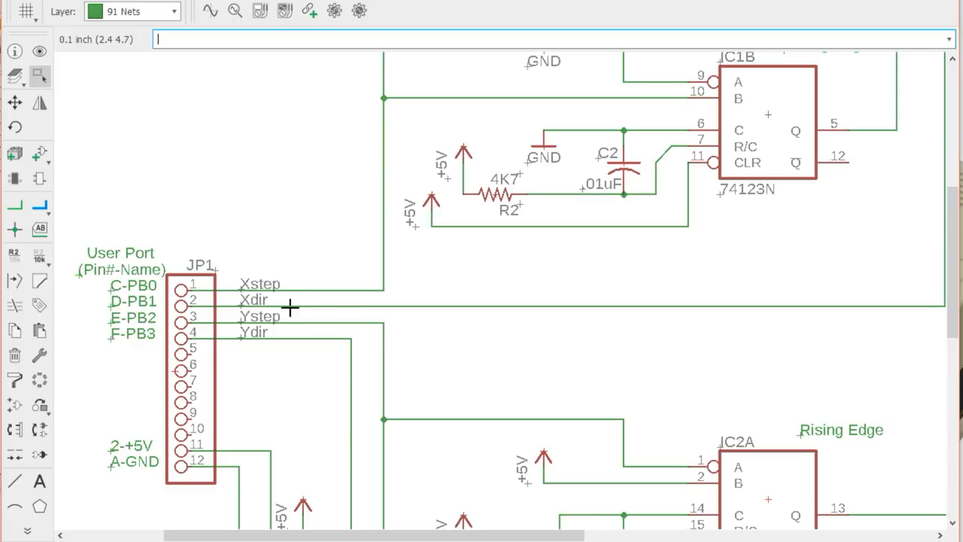
{"action": "mouse_move", "coordinate": [494, 420]}
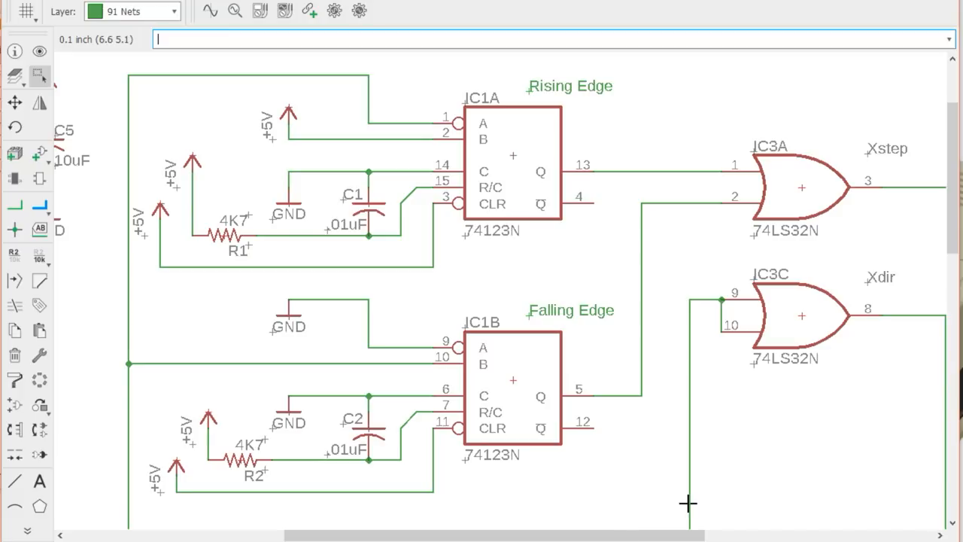
{"action": "mouse_move", "coordinate": [804, 325]}
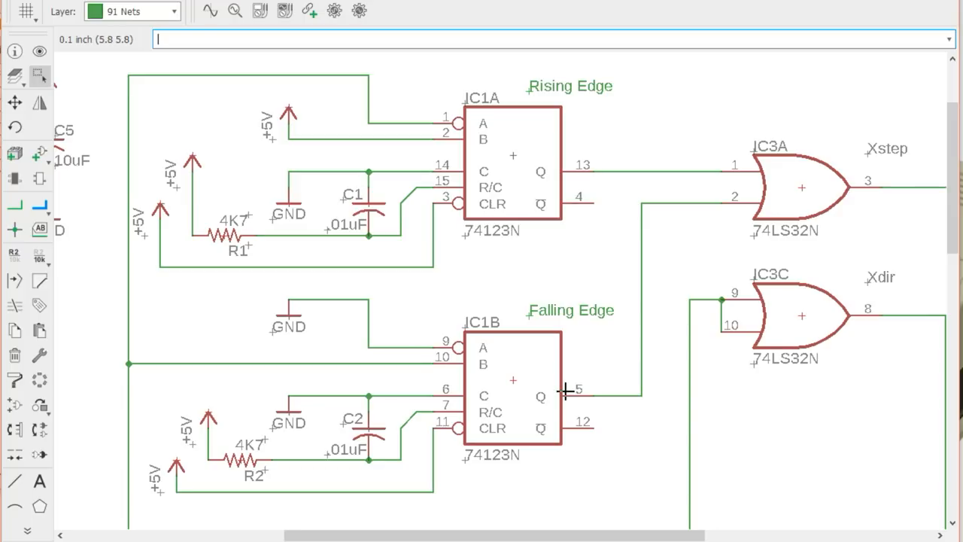
{"action": "mouse_move", "coordinate": [96, 158]}
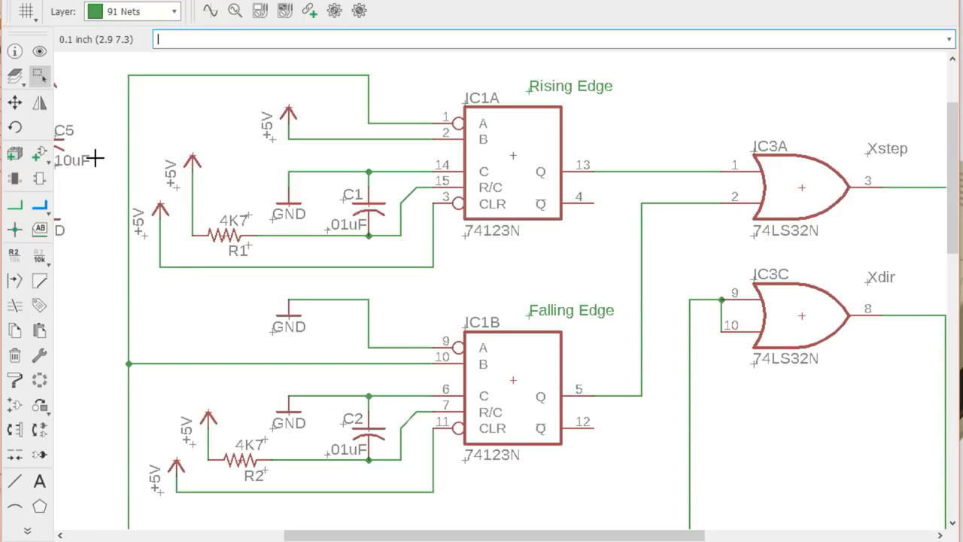
{"action": "mouse_move", "coordinate": [527, 256]}
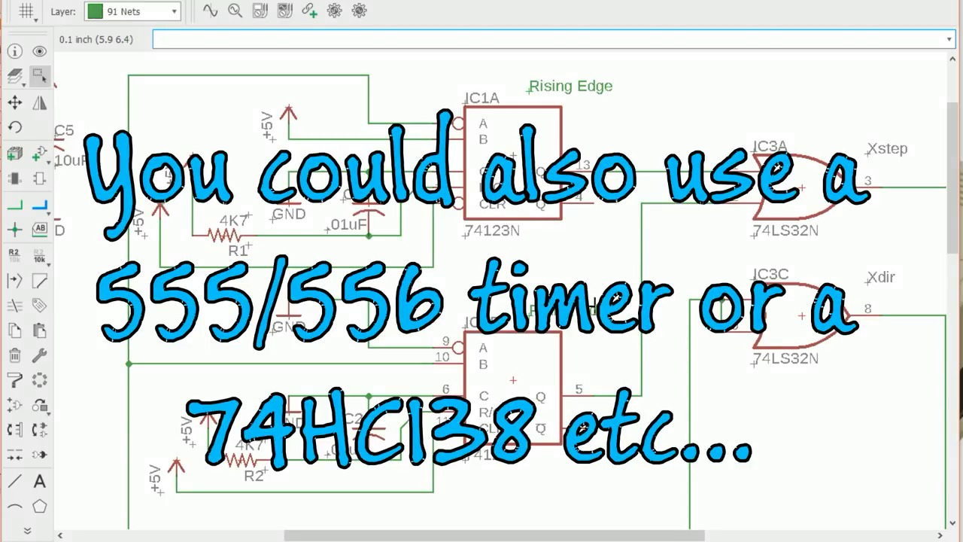
{"action": "mouse_move", "coordinate": [629, 434]}
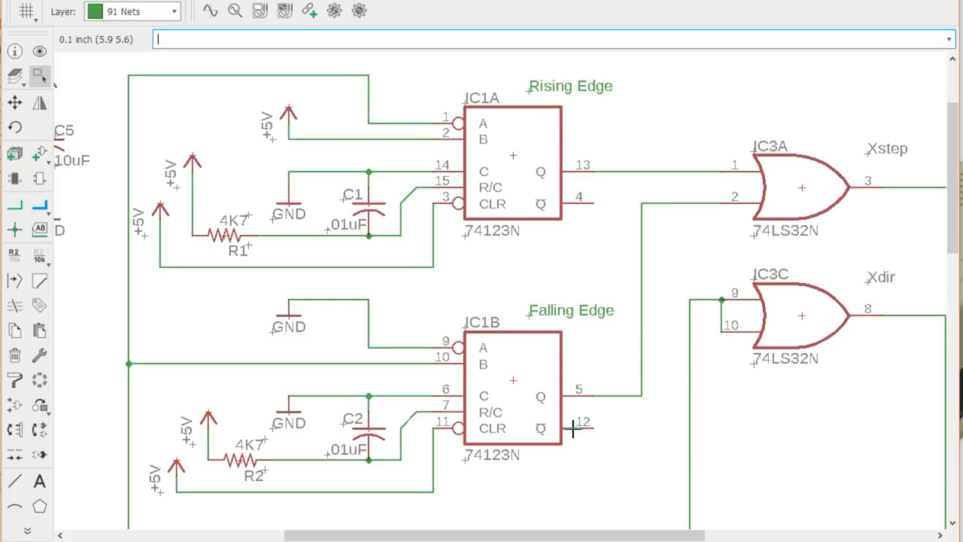
{"action": "mouse_move", "coordinate": [250, 439]}
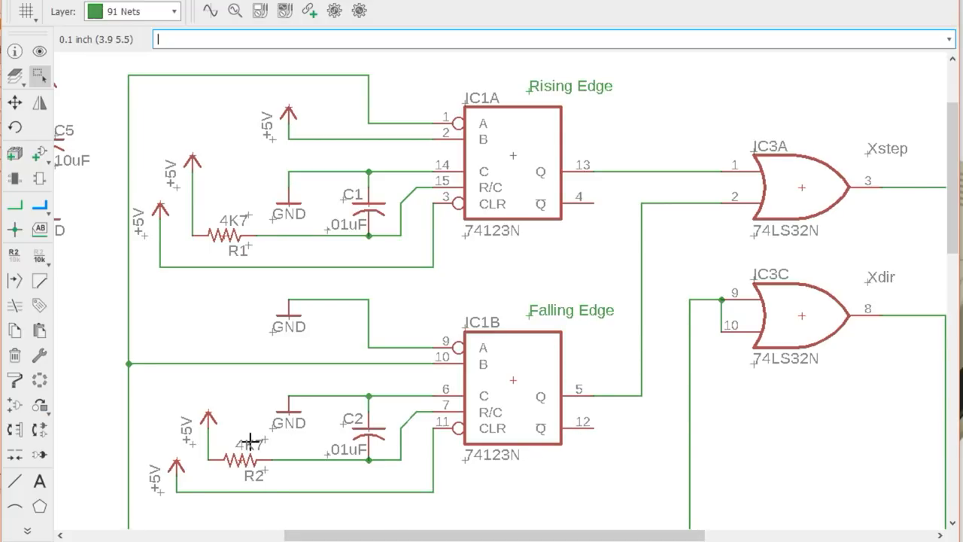
{"action": "mouse_move", "coordinate": [376, 439]}
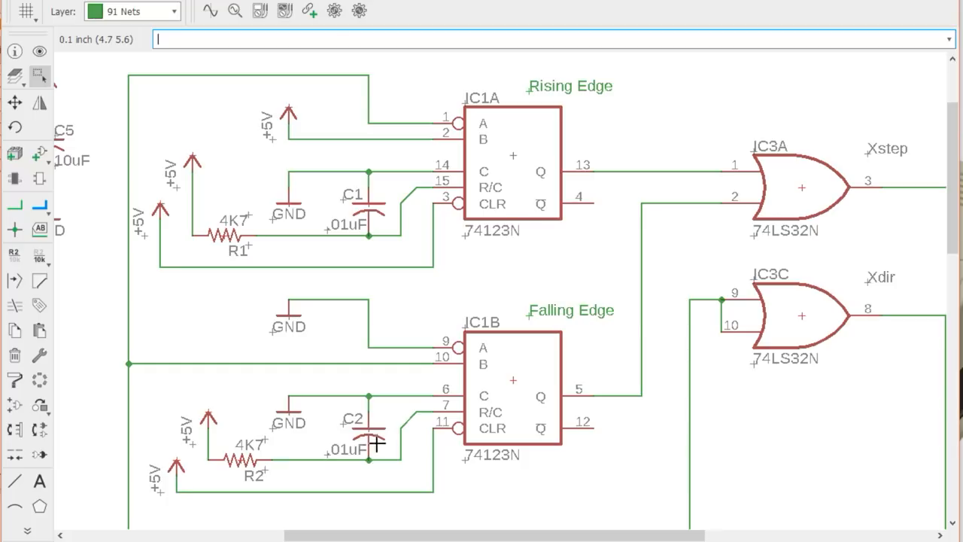
{"action": "mouse_move", "coordinate": [364, 477]}
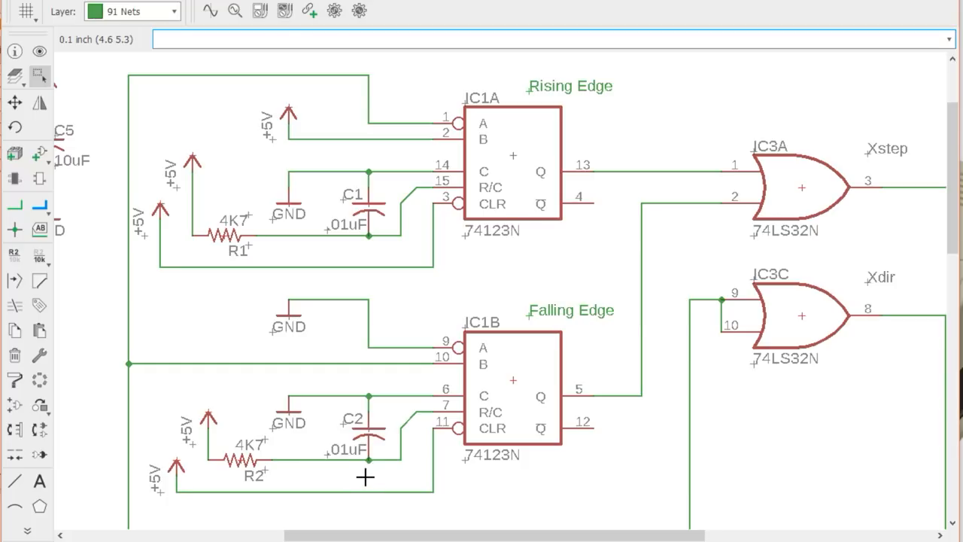
{"action": "mouse_move", "coordinate": [379, 517]}
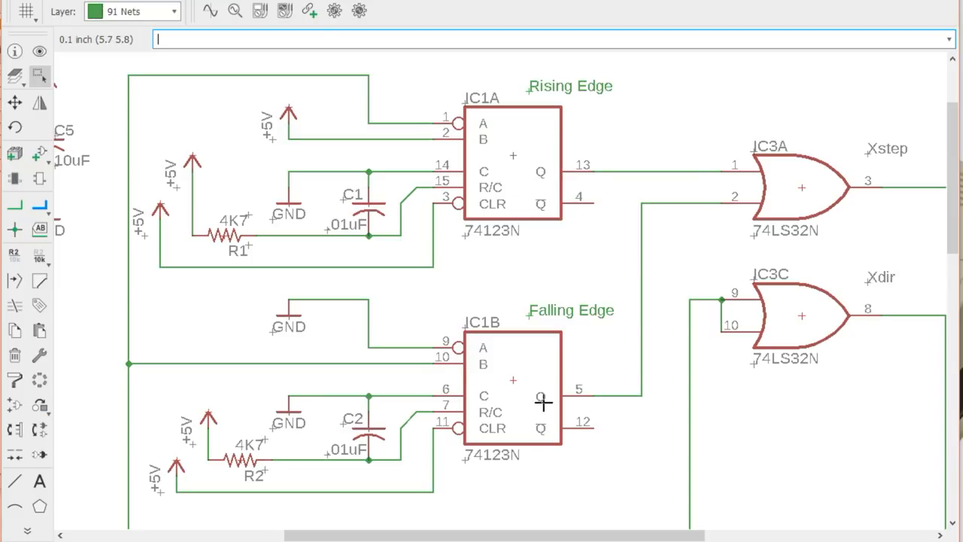
{"action": "mouse_move", "coordinate": [424, 376]}
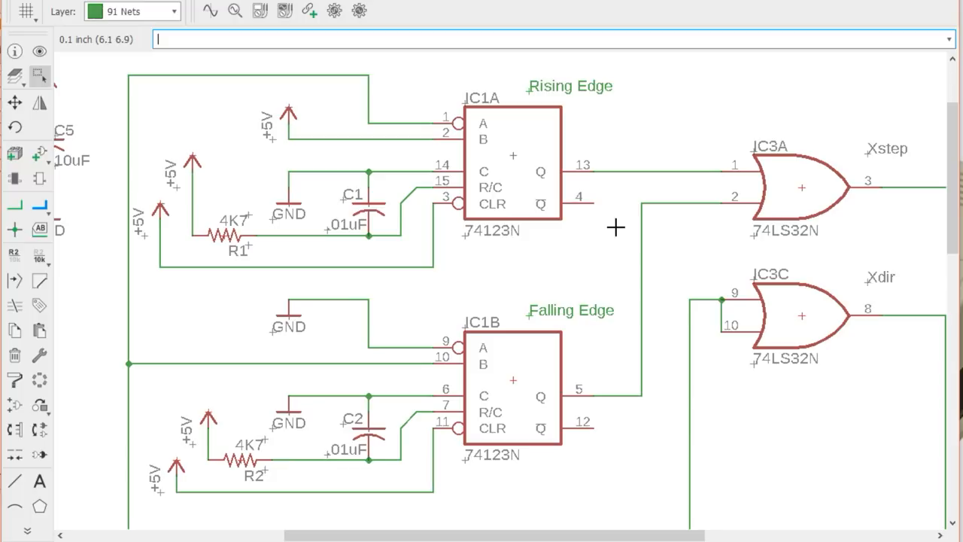
{"action": "mouse_move", "coordinate": [796, 170]}
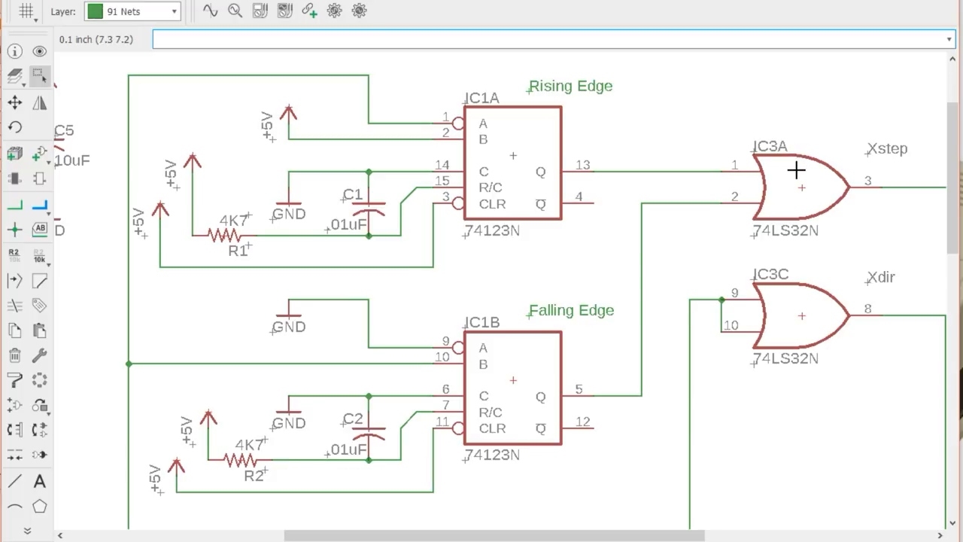